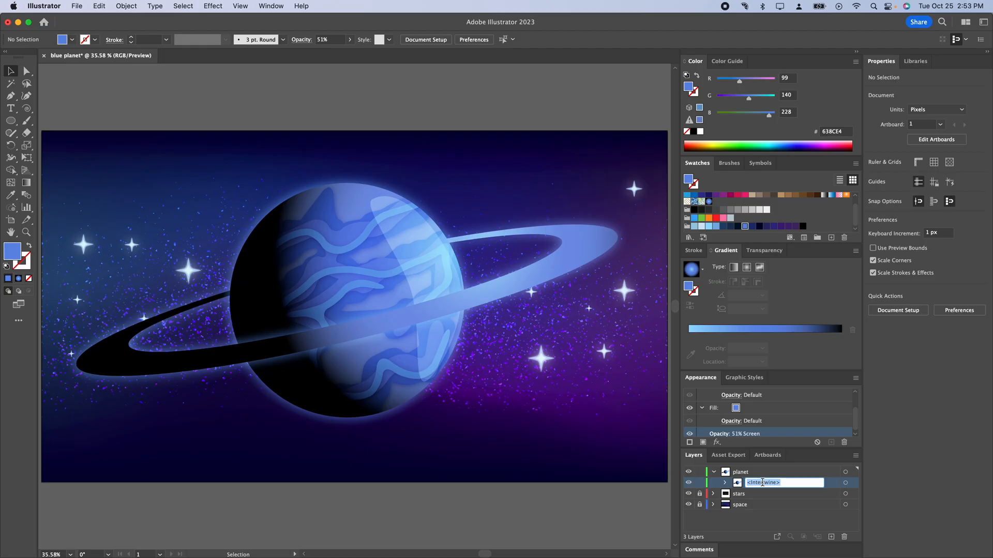
# Name the planet layer 'planet', shrink the planet to the lower left, and deselect
pyautogui.write('planet')
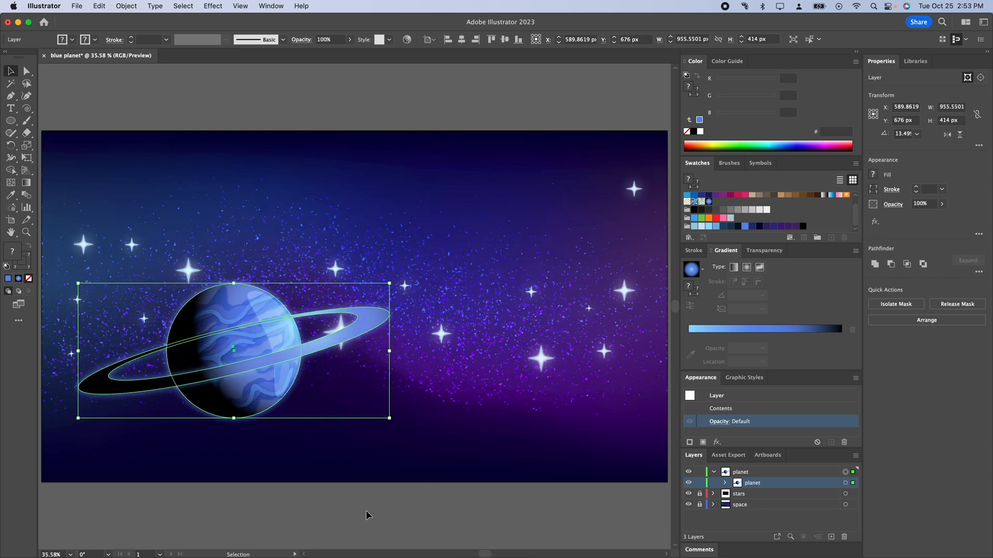
pyautogui.click(364, 513)
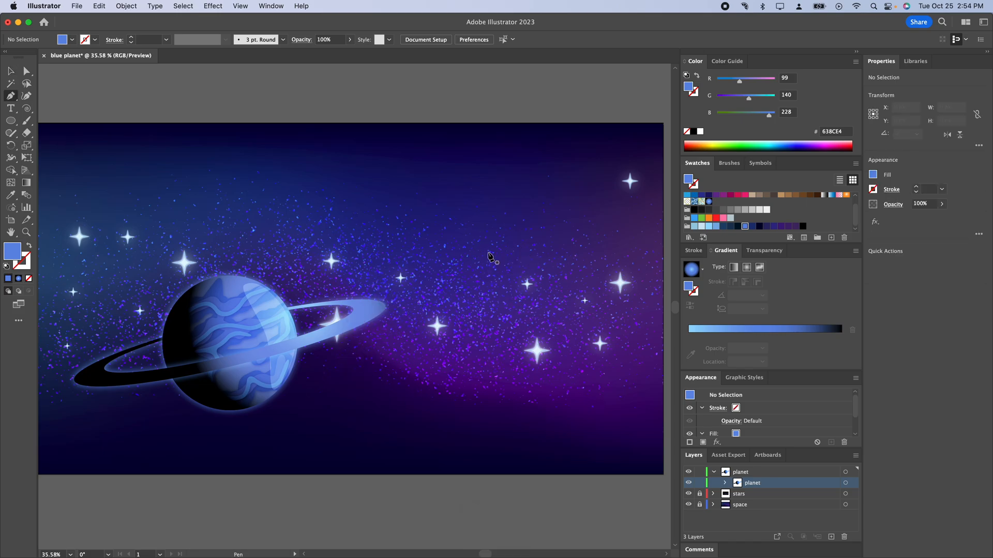
pyautogui.moveTo(699, 228)
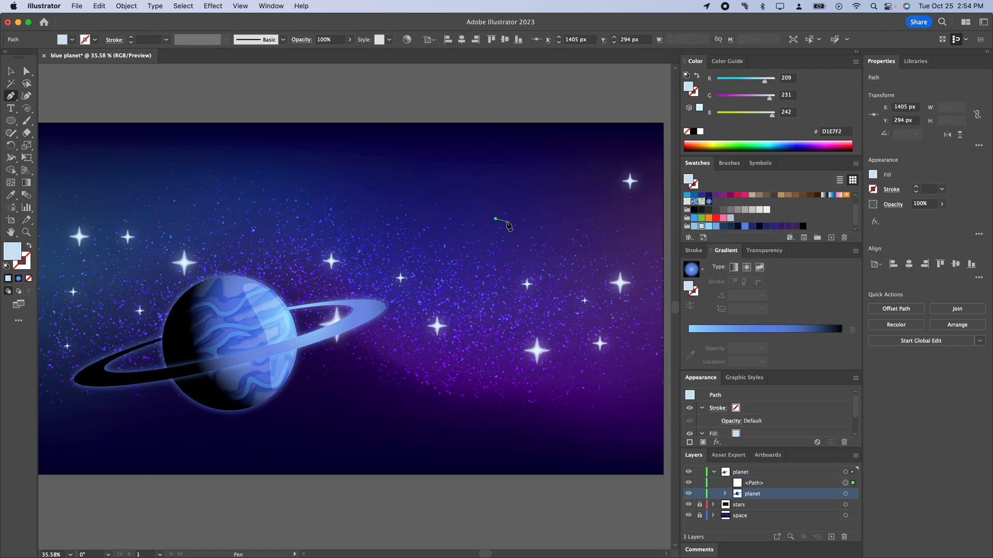
# Pen-draw the curved half of the pointed rocket body and bring up its mirror options
pyautogui.click(525, 279)
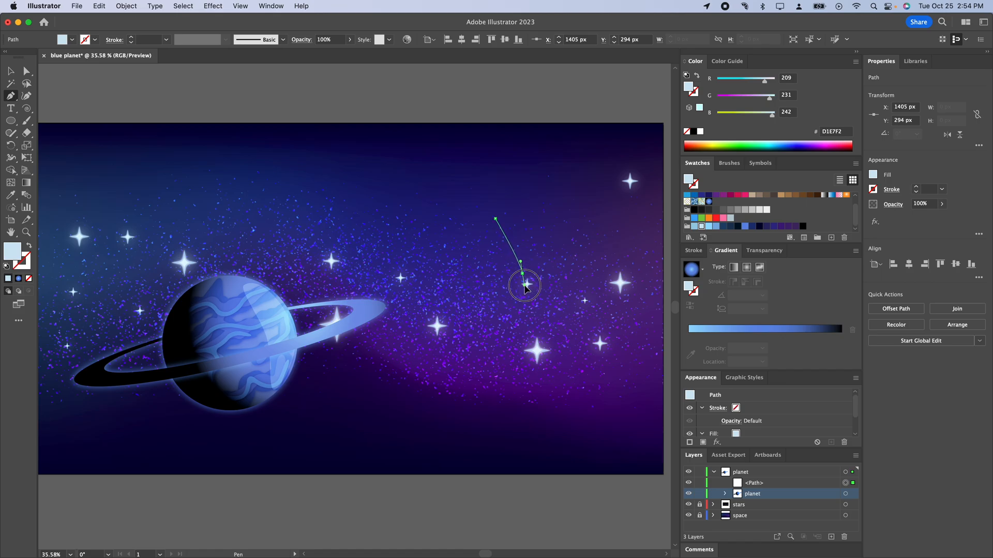
pyautogui.moveTo(522, 282); pyautogui.dragTo(503, 370)
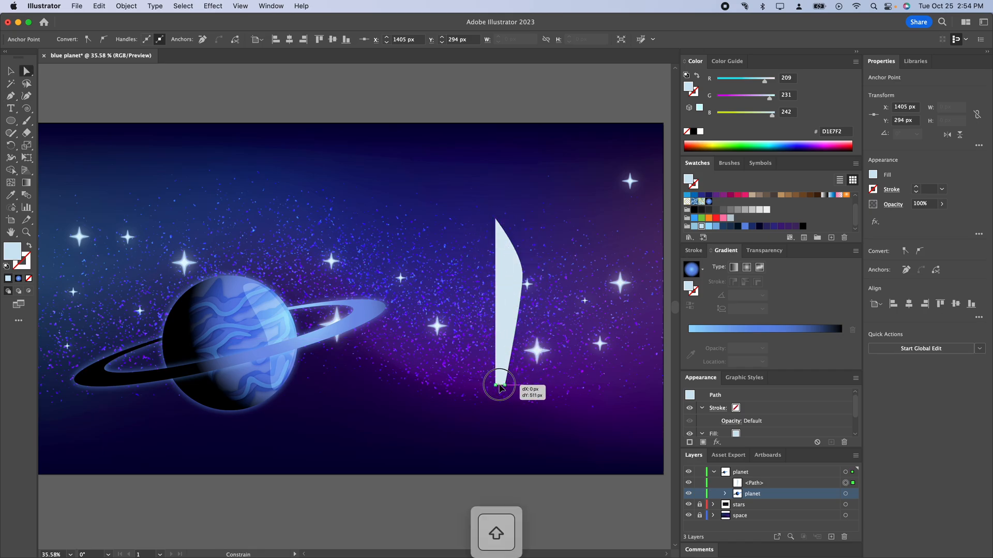
pyautogui.rightClick(500, 386)
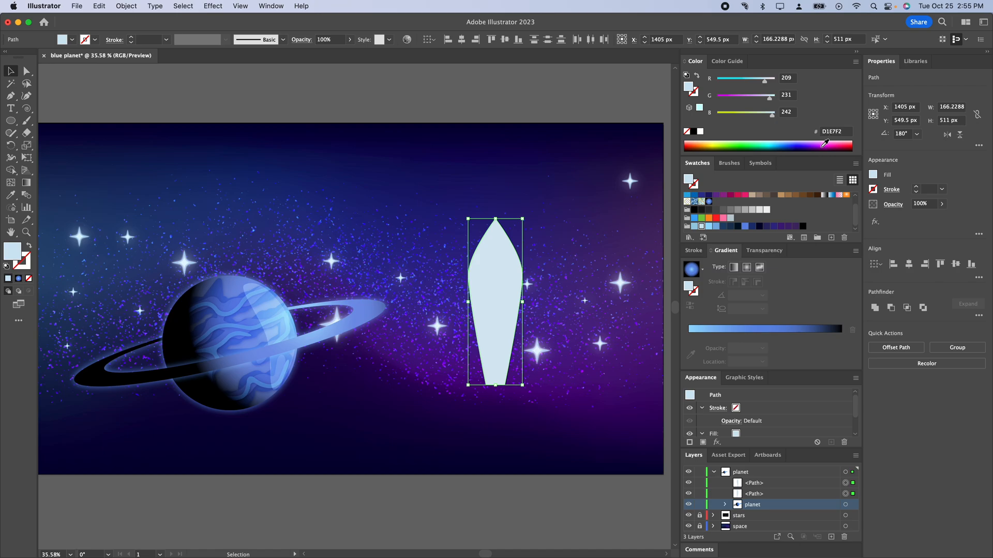
pyautogui.moveTo(874, 308)
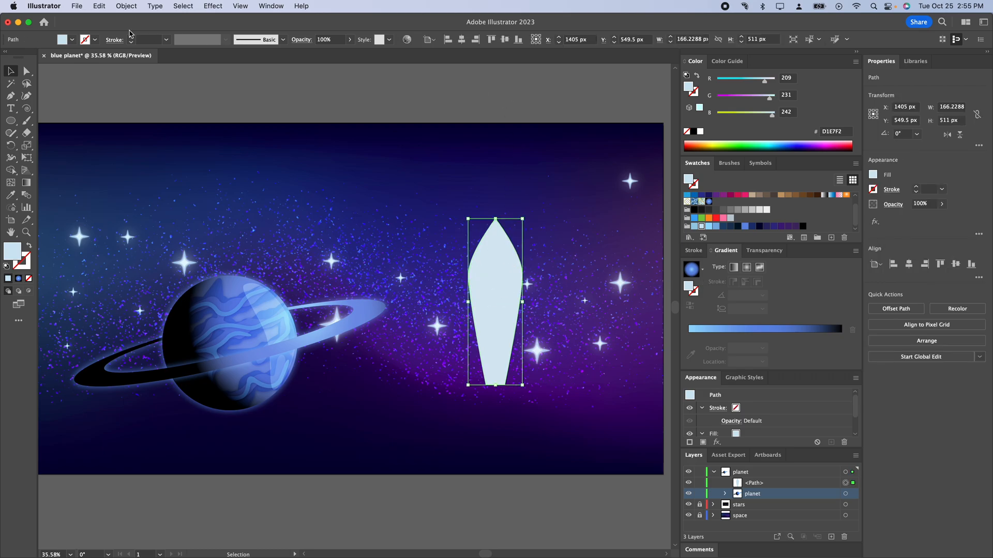
# Drag the rocket body's bottom anchor points inward to narrow the base
pyautogui.click(127, 6)
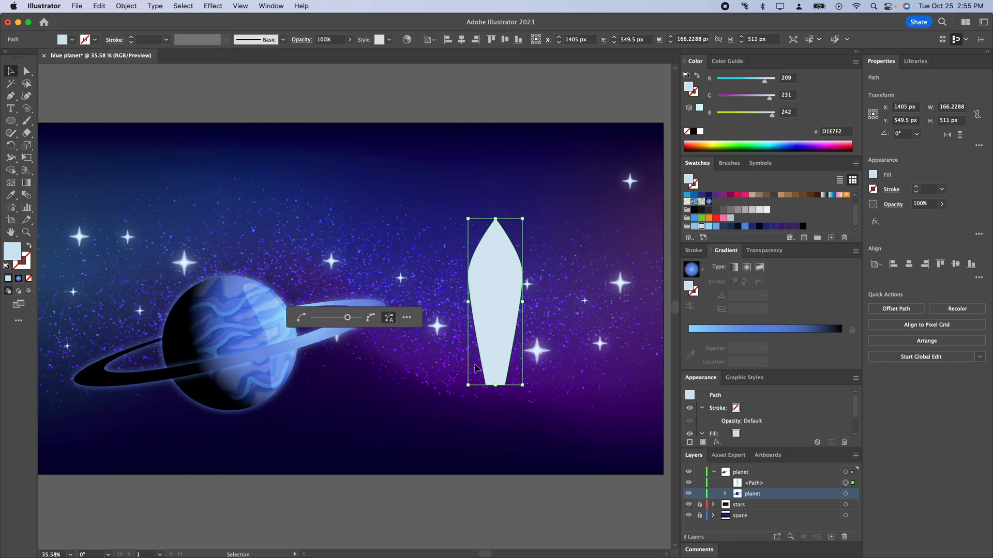
pyautogui.moveTo(477, 229)
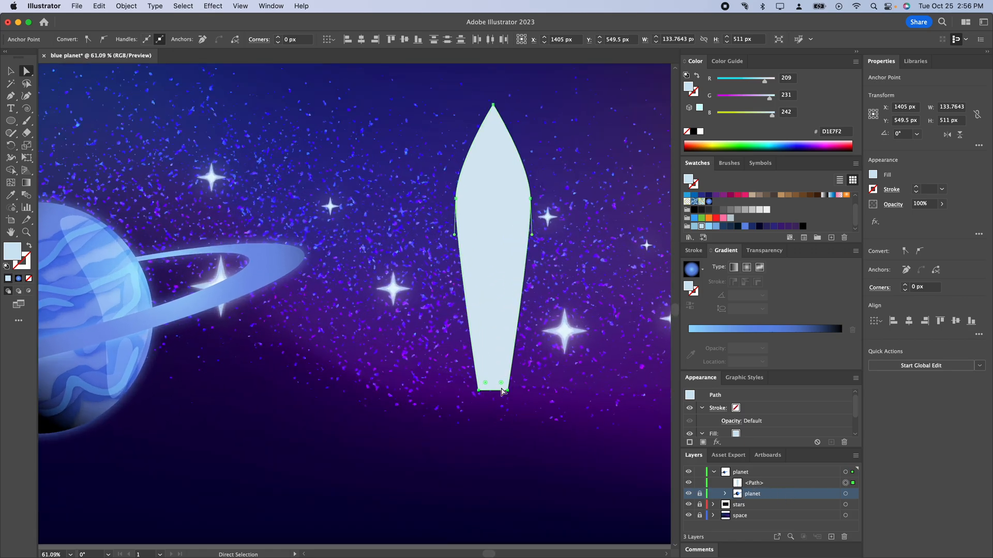
pyautogui.moveTo(485, 382); pyautogui.dragTo(502, 386)
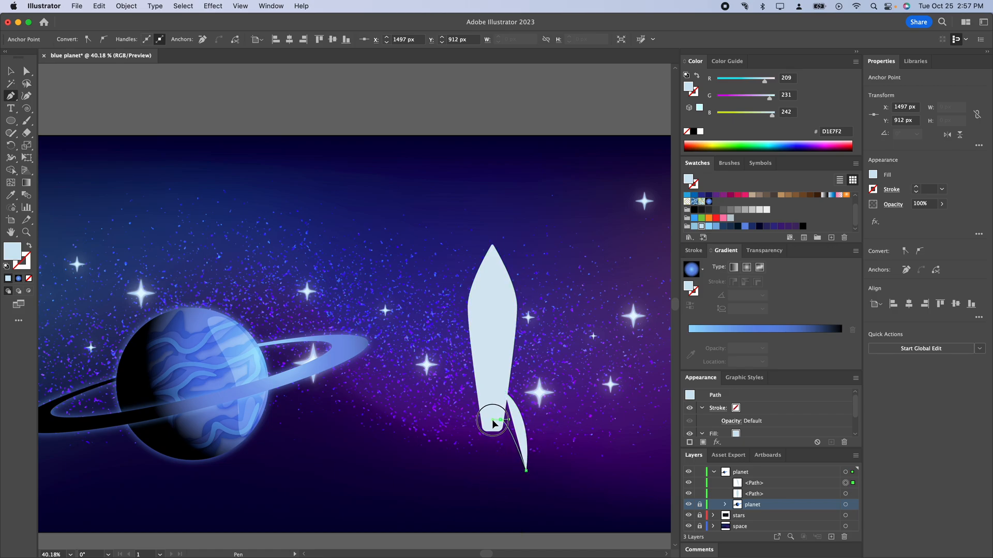
# Draw a light blue curved fin at the base and place a mirrored copy opposite
pyautogui.moveTo(494, 426); pyautogui.dragTo(503, 398)
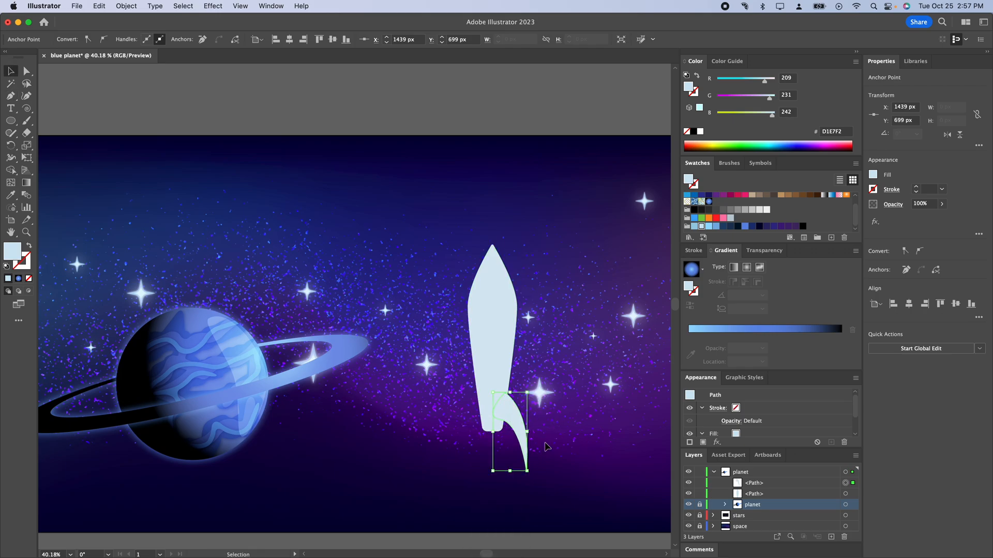
pyautogui.moveTo(509, 418); pyautogui.dragTo(525, 468)
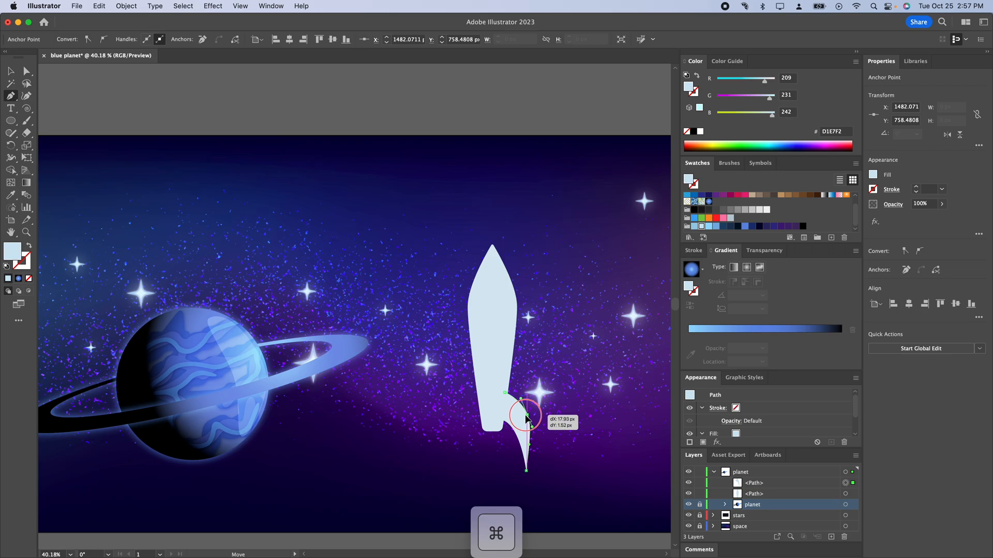
pyautogui.moveTo(525, 411); pyautogui.dragTo(534, 432)
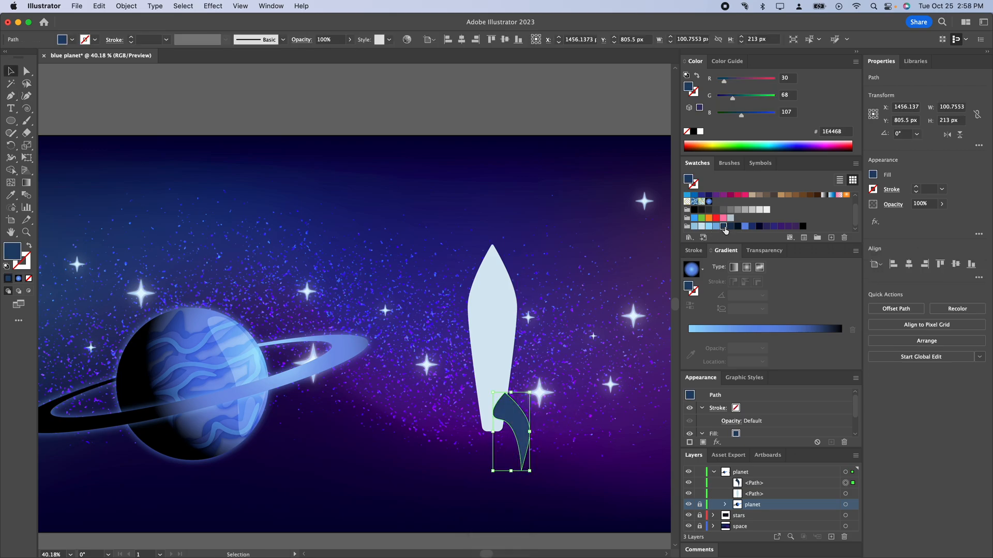
pyautogui.click(716, 226)
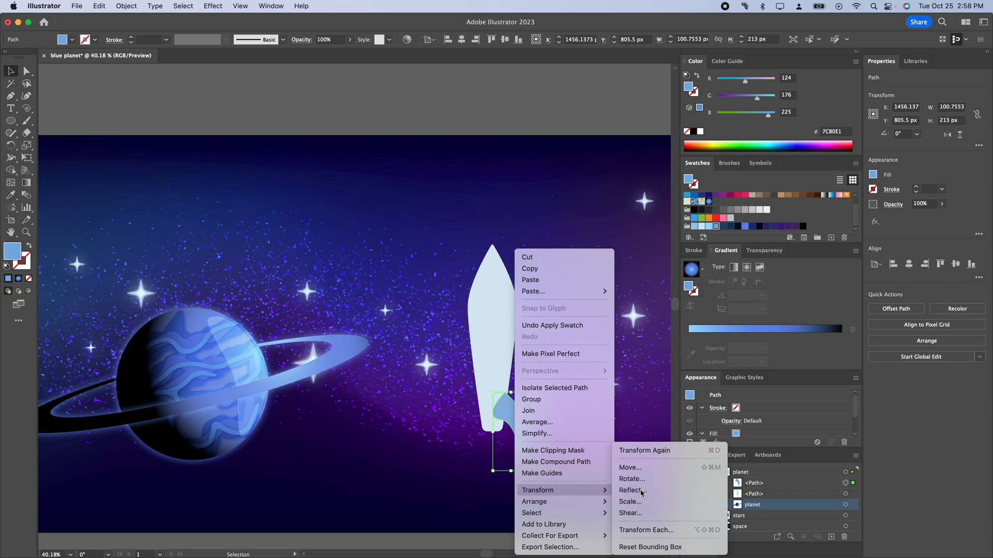
pyautogui.click(631, 478)
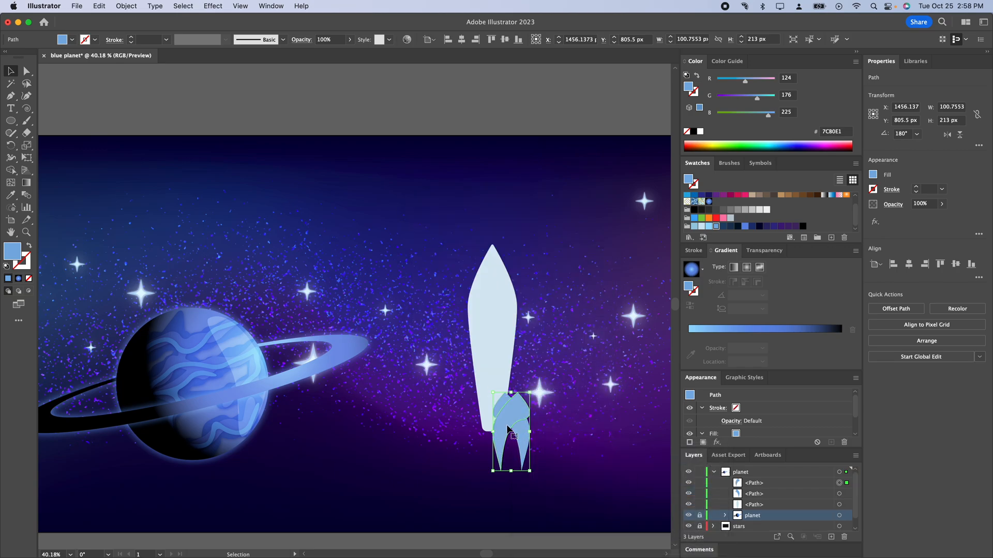
pyautogui.moveTo(509, 434); pyautogui.dragTo(462, 421)
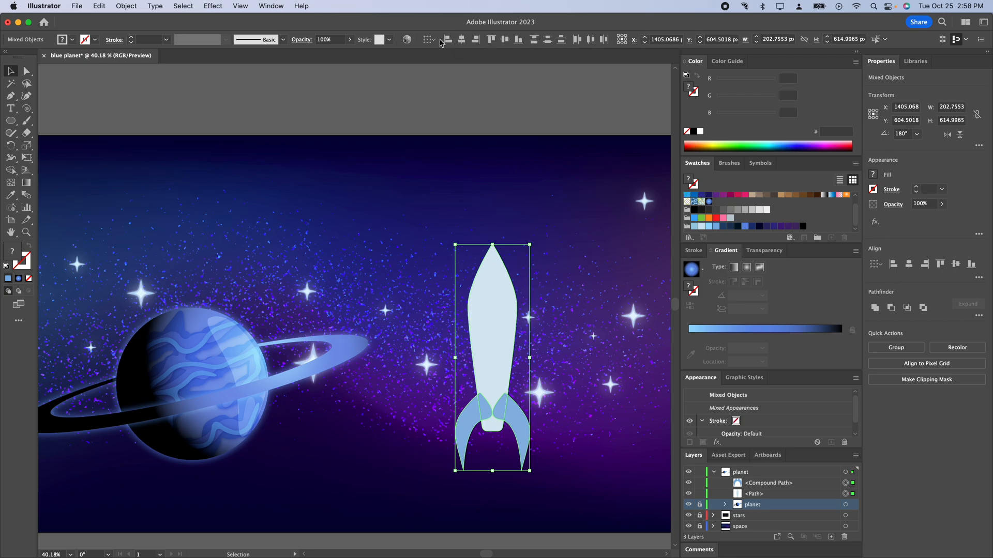
# Draw a small nozzle rectangle under the body and round its corners
pyautogui.click(429, 39)
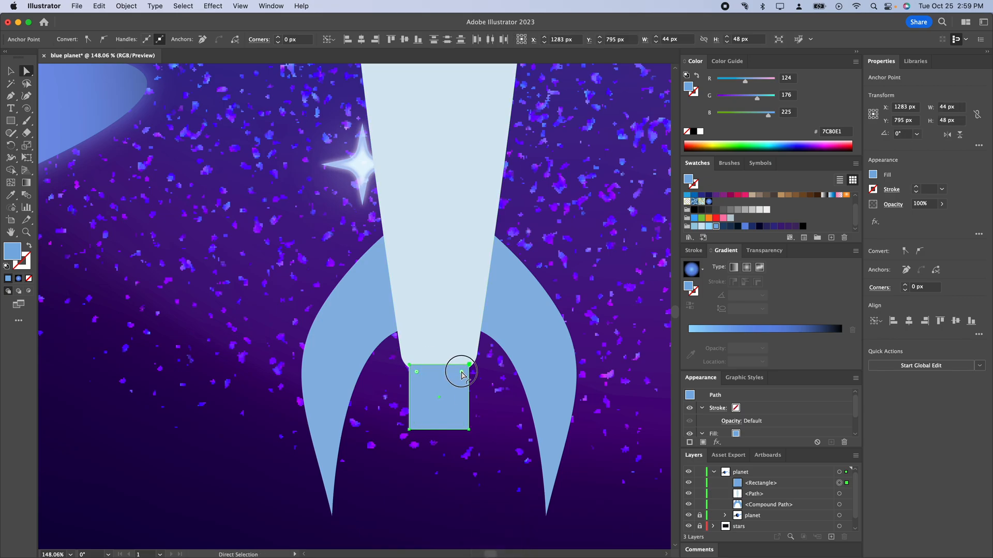
pyautogui.moveTo(460, 370); pyautogui.dragTo(468, 435)
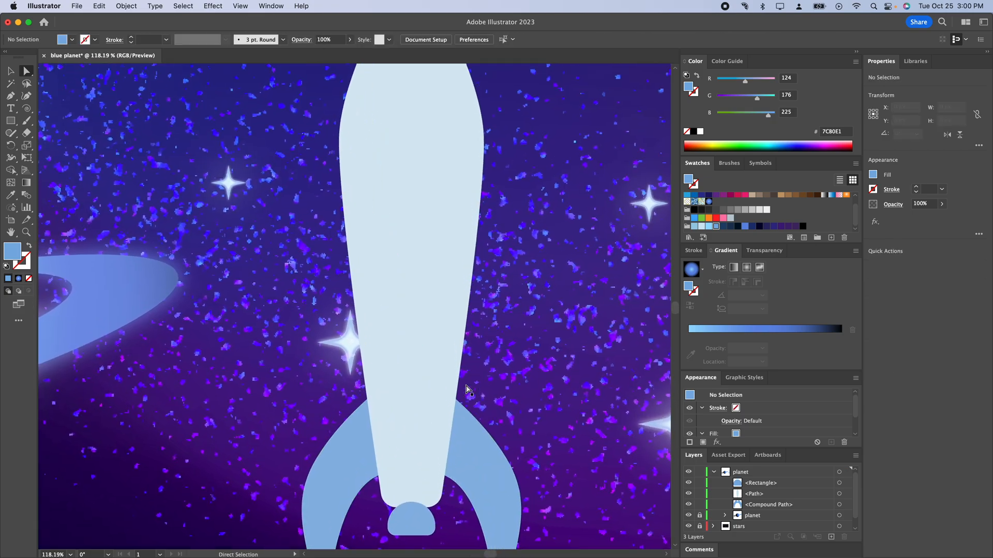
pyautogui.moveTo(293, 128)
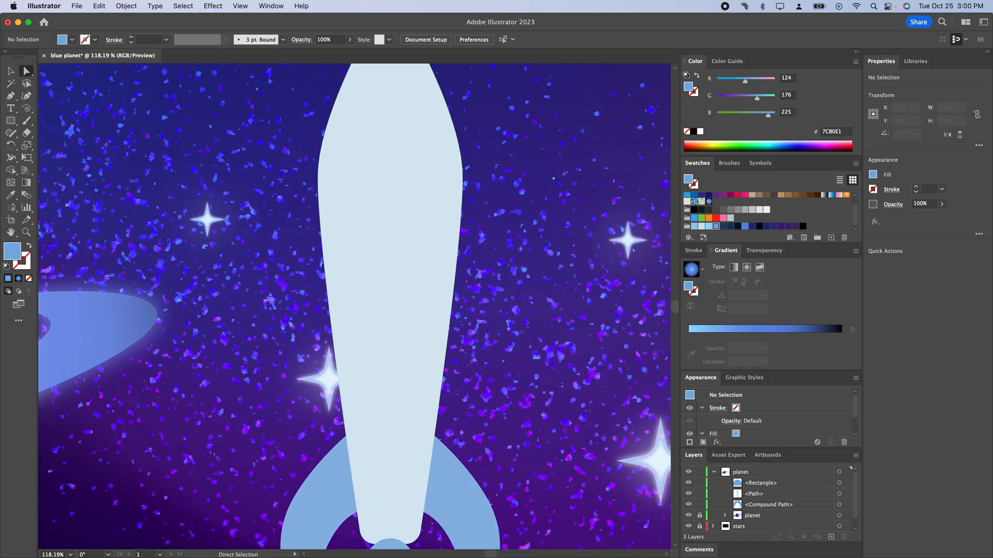
# Draw the circular blue porthole and a crescent highlight with a pale fill
pyautogui.click(11, 120)
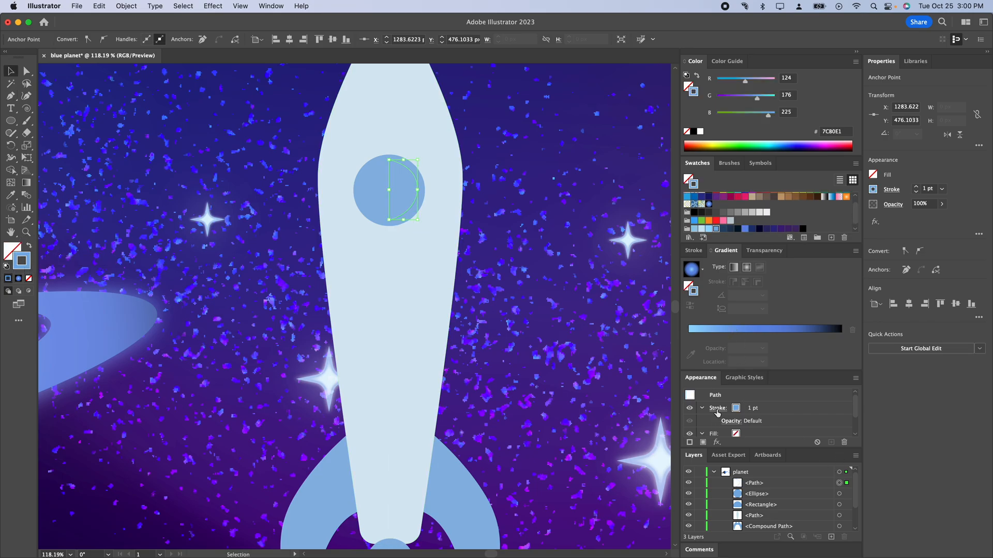
pyautogui.click(717, 408)
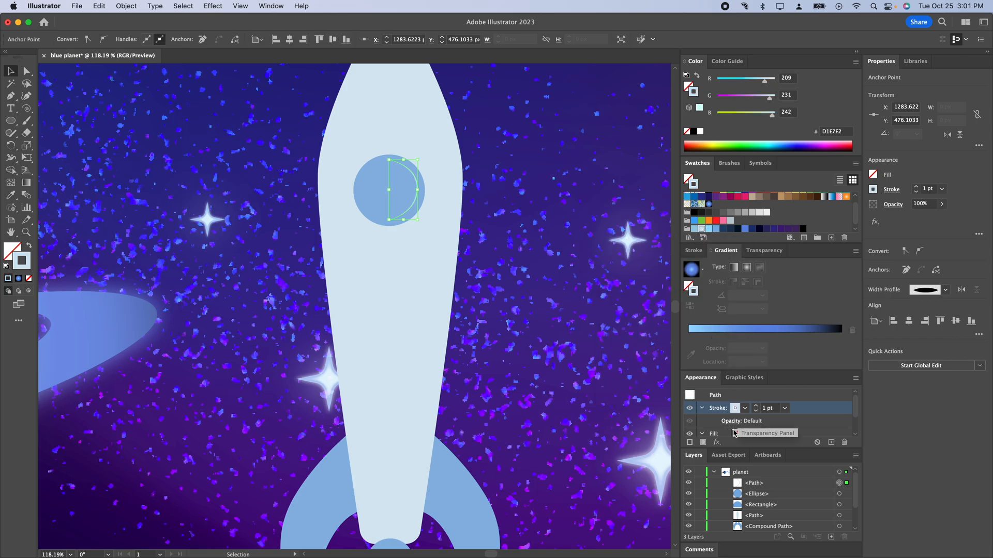
pyautogui.click(755, 406)
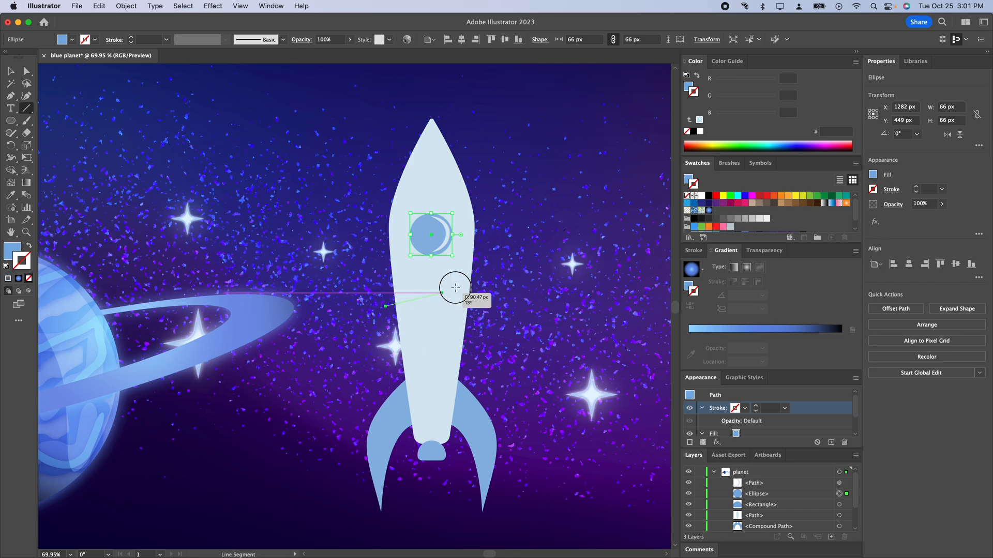
# Draw a wide diagonal orange stripe across the body and duplicate it lower down
pyautogui.moveTo(456, 288); pyautogui.dragTo(482, 262)
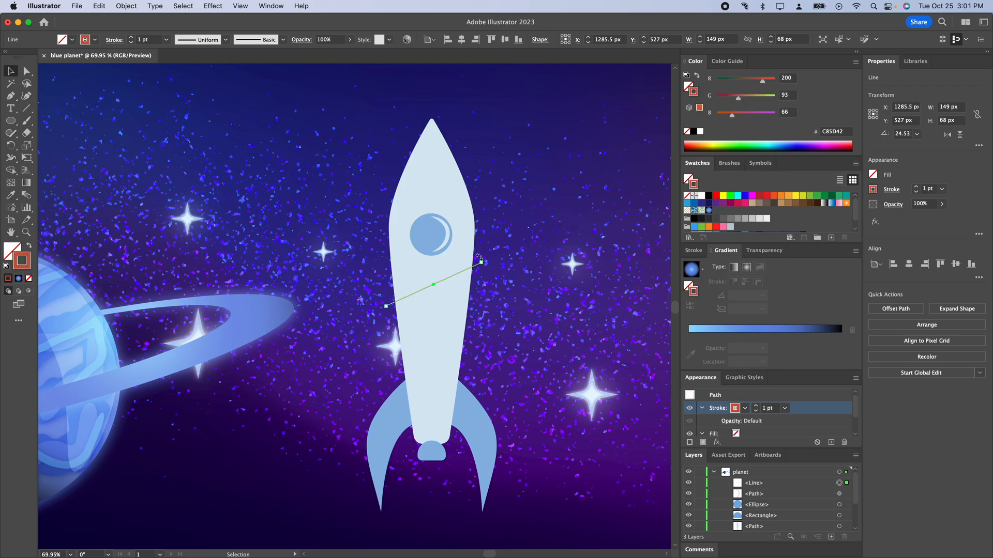
pyautogui.click(767, 408)
pyautogui.write('20')
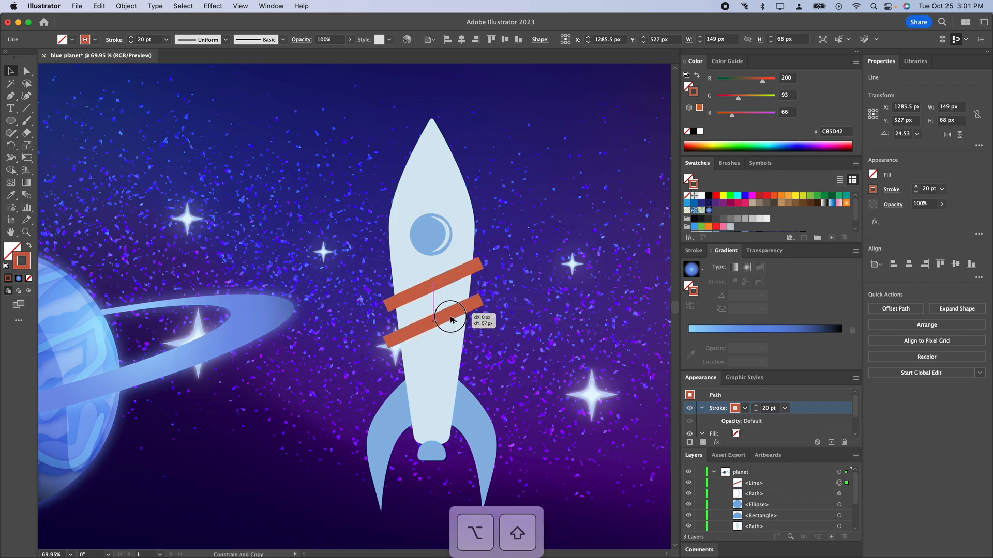
pyautogui.moveTo(451, 320); pyautogui.dragTo(456, 342)
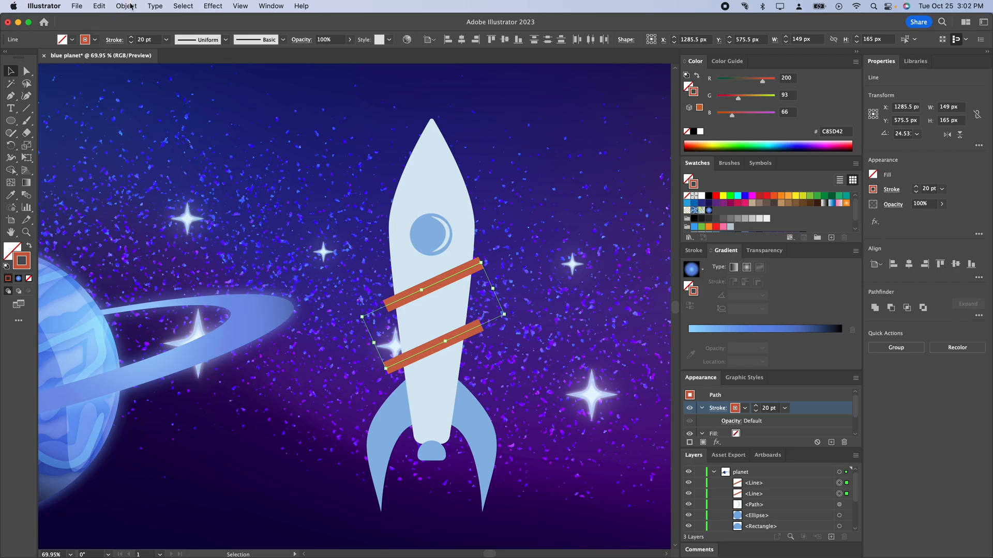
# Blend the two stripes with a specified spacing of 39 px
pyautogui.click(127, 5)
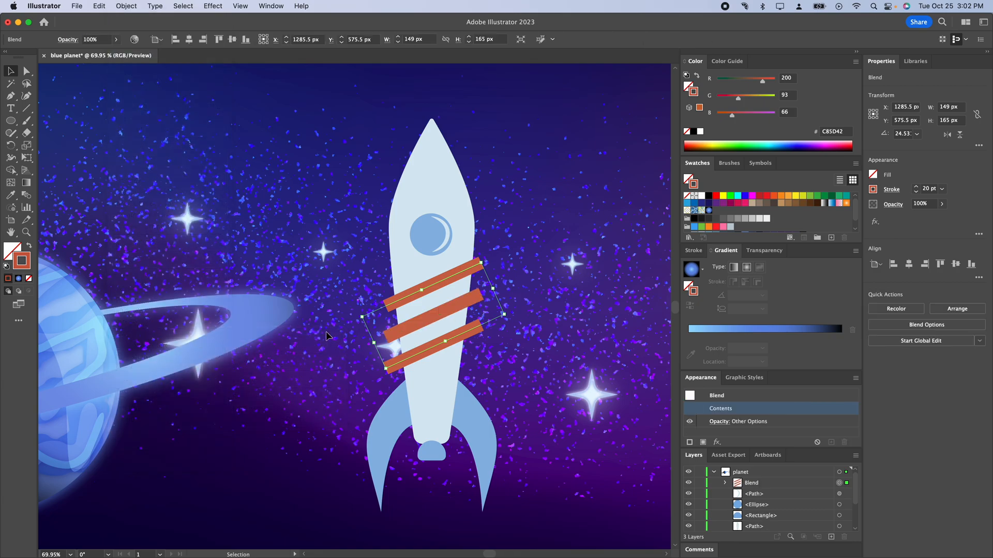
pyautogui.click(125, 6)
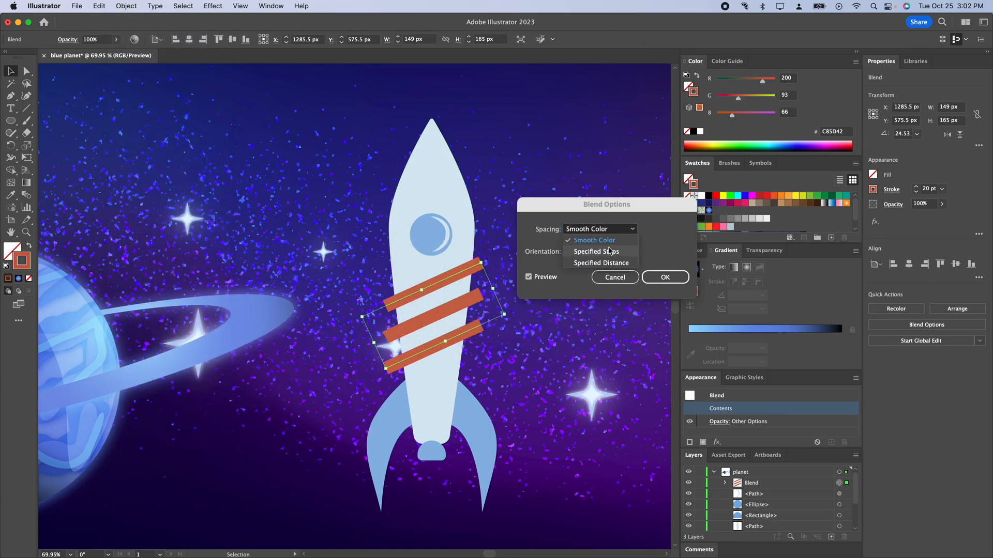
pyautogui.click(601, 263)
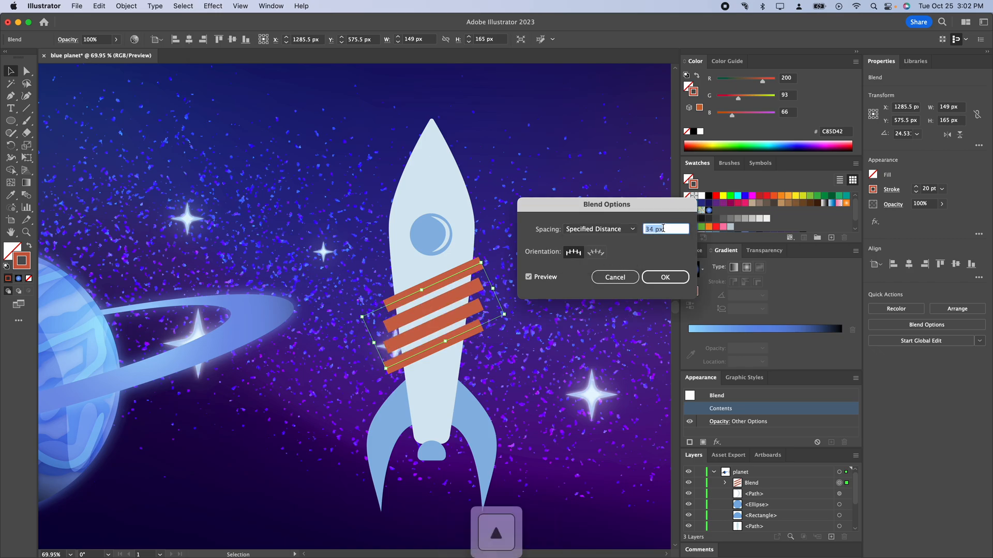
pyautogui.write('39 px')
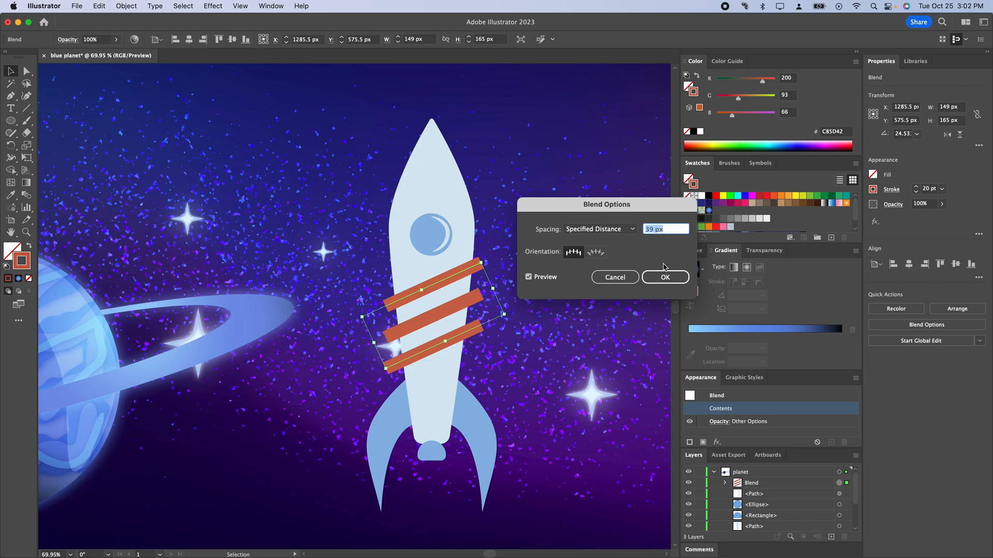
pyautogui.click(664, 277)
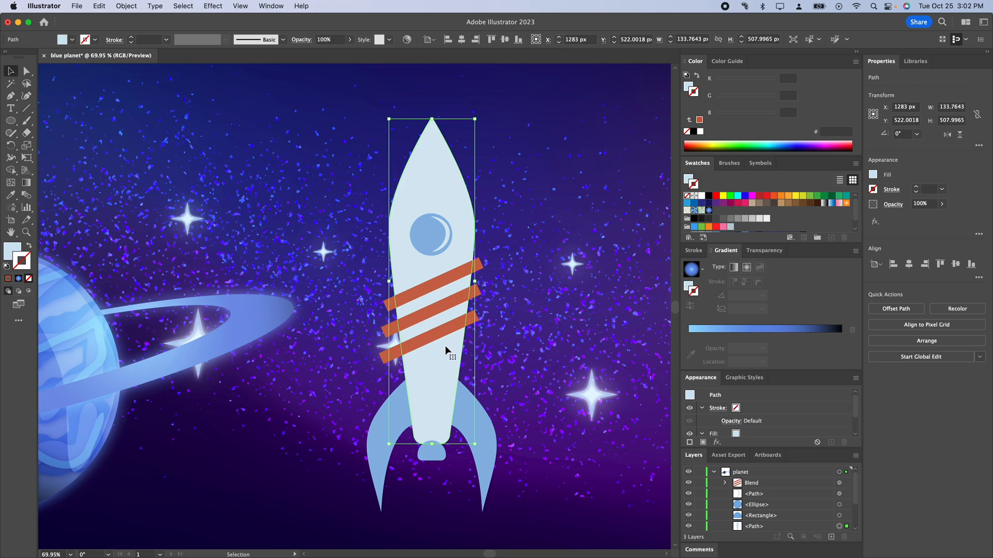
pyautogui.moveTo(448, 347)
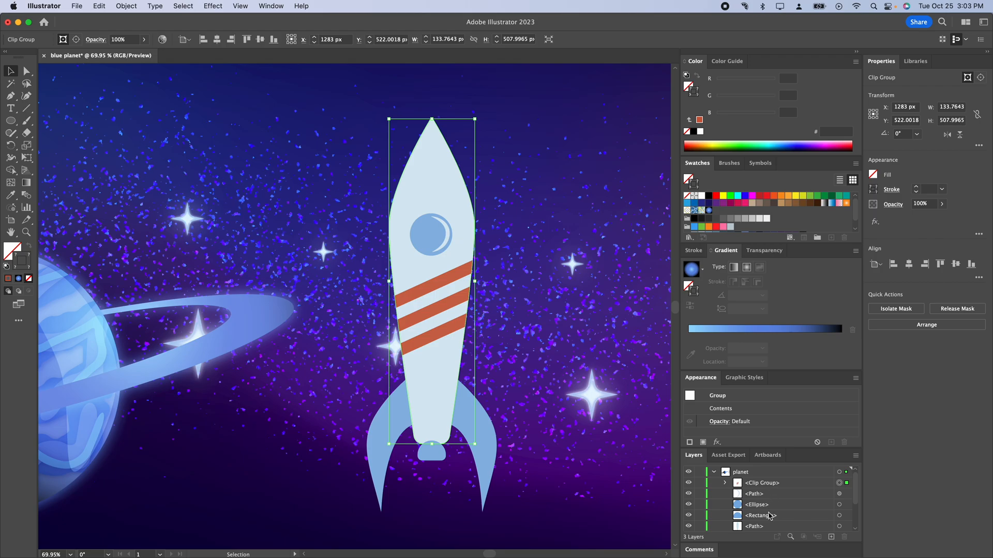
# Clip the stripes to the rocket body outline and tint the body mint green
pyautogui.moveTo(785, 112); pyautogui.dragTo(761, 113)
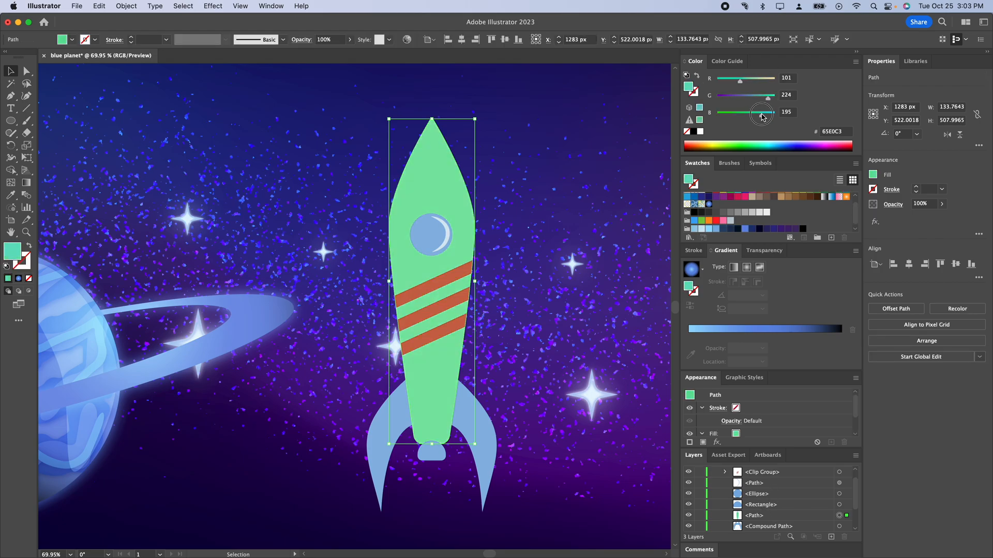
# Colour the body teal, fins orange, nozzle cream, and give the window a 6 pt orange rim
pyautogui.moveTo(768, 114); pyautogui.dragTo(761, 114)
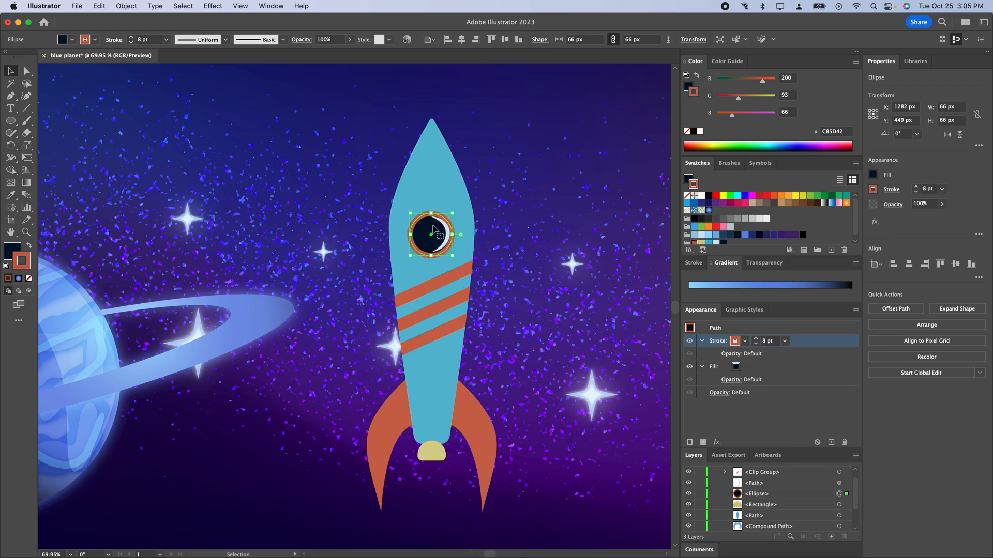
pyautogui.moveTo(755, 345)
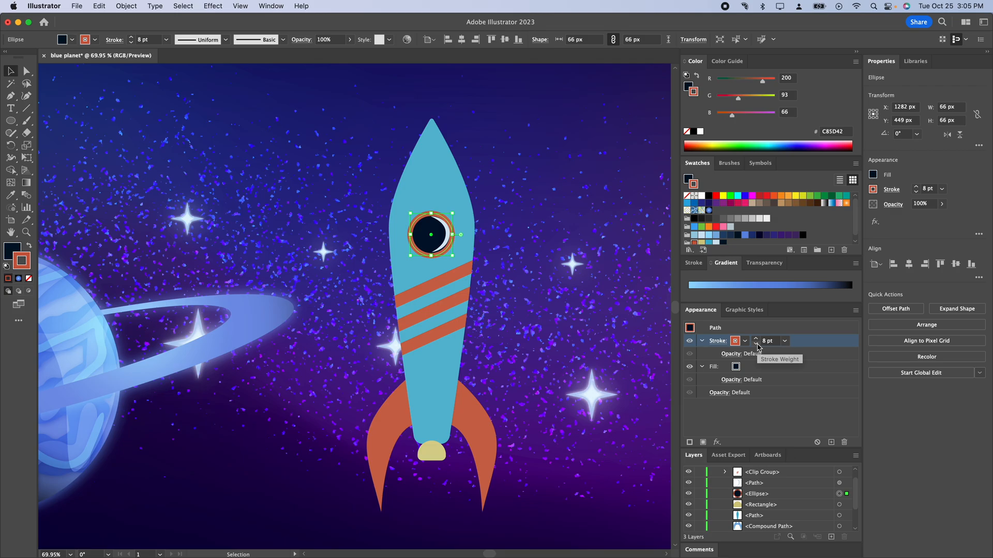
pyautogui.click(755, 344)
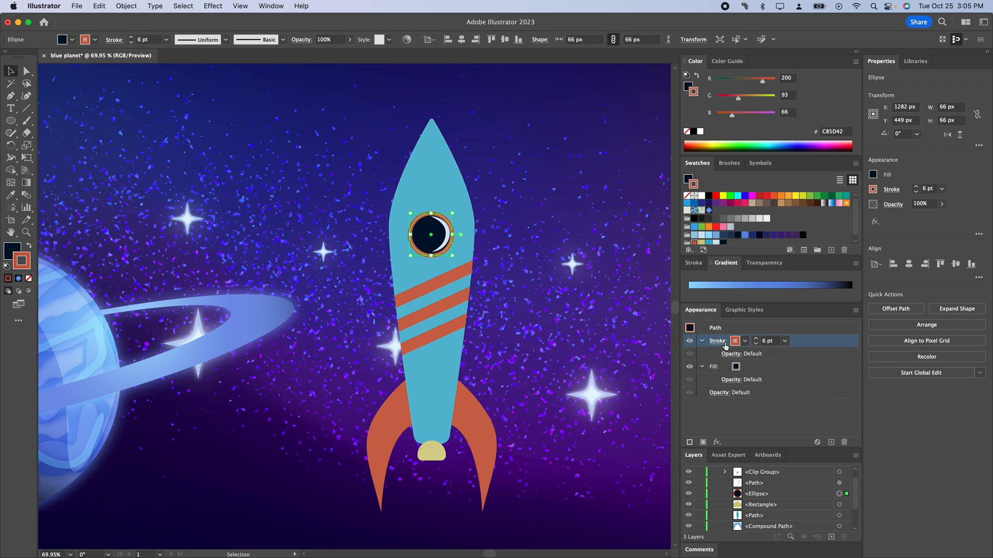
pyautogui.click(717, 341)
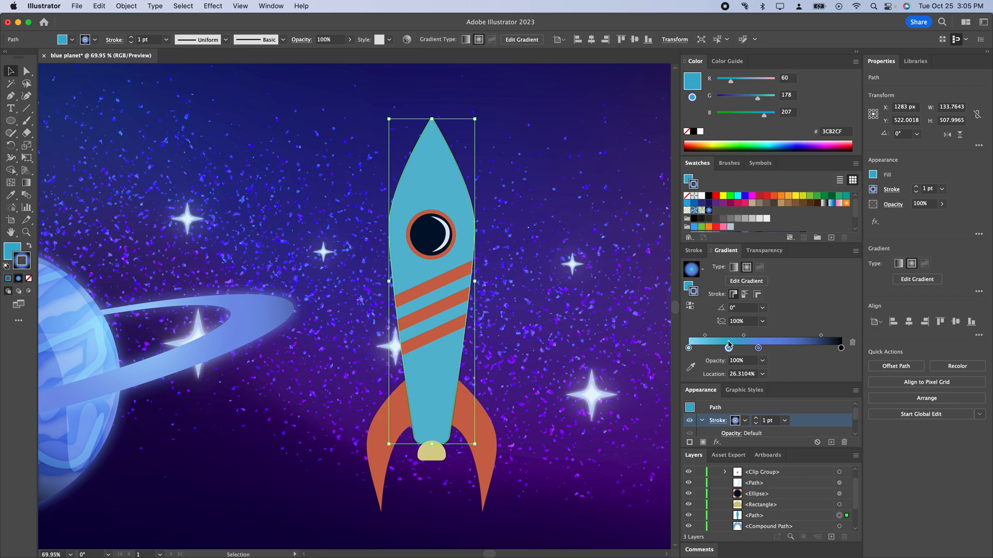
# Fill the rocket body with a linear dark-to-light teal gradient and adjust its stops
pyautogui.moveTo(729, 347); pyautogui.dragTo(696, 347)
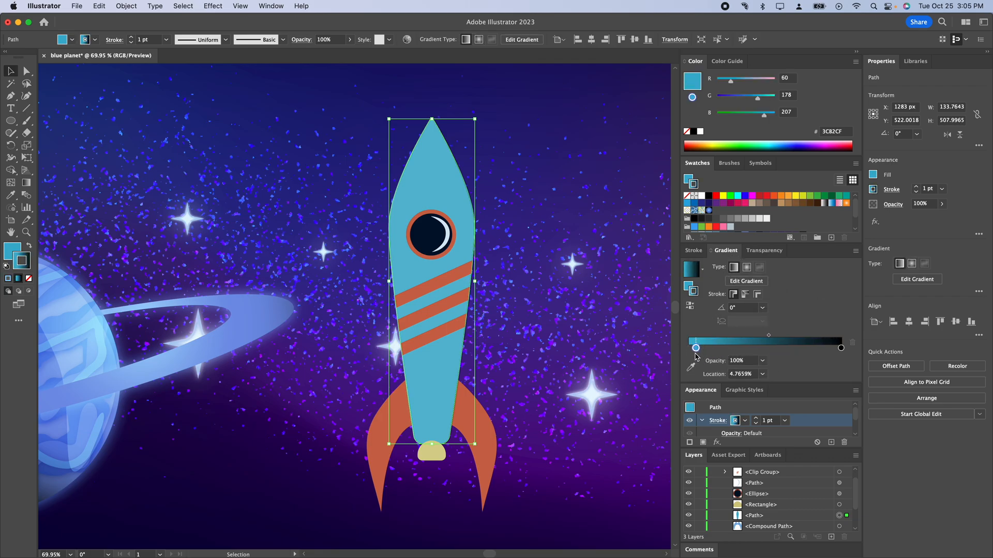
pyautogui.moveTo(695, 348); pyautogui.dragTo(793, 348)
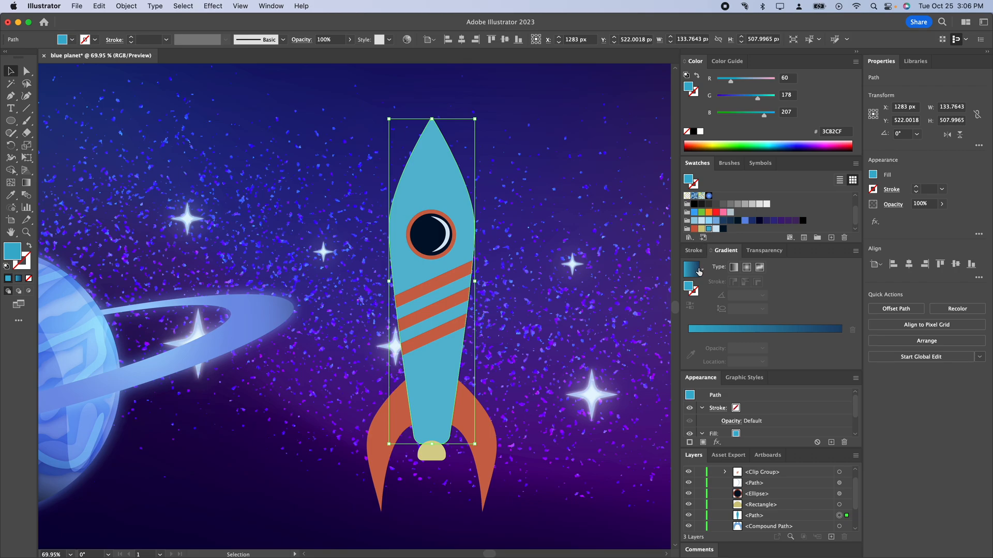
pyautogui.click(692, 269)
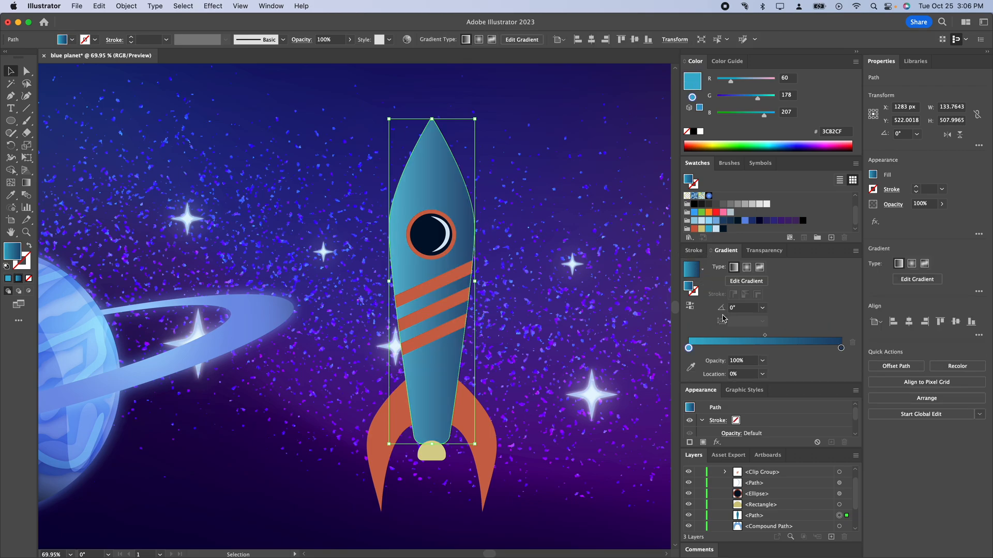
pyautogui.moveTo(688, 348); pyautogui.dragTo(840, 348)
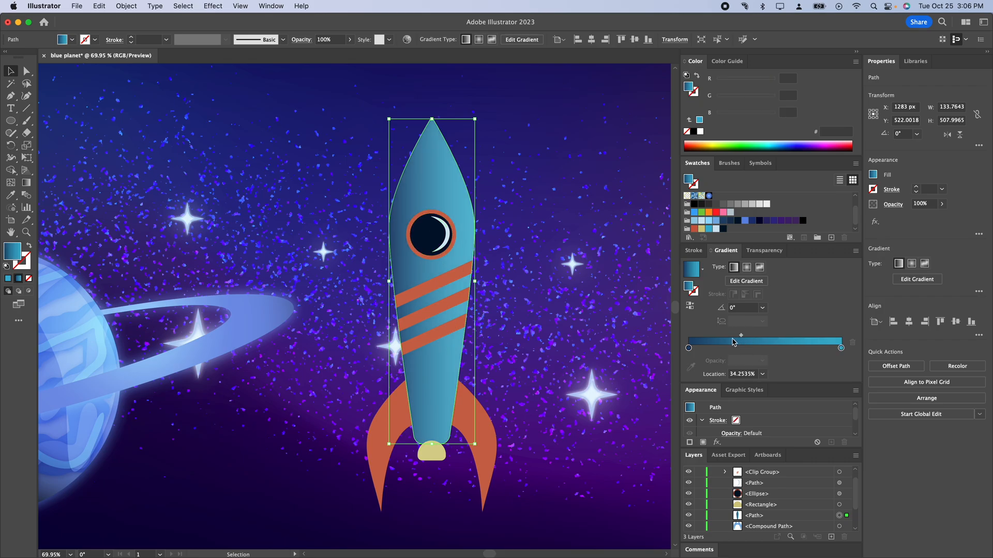
pyautogui.moveTo(741, 342); pyautogui.dragTo(731, 342)
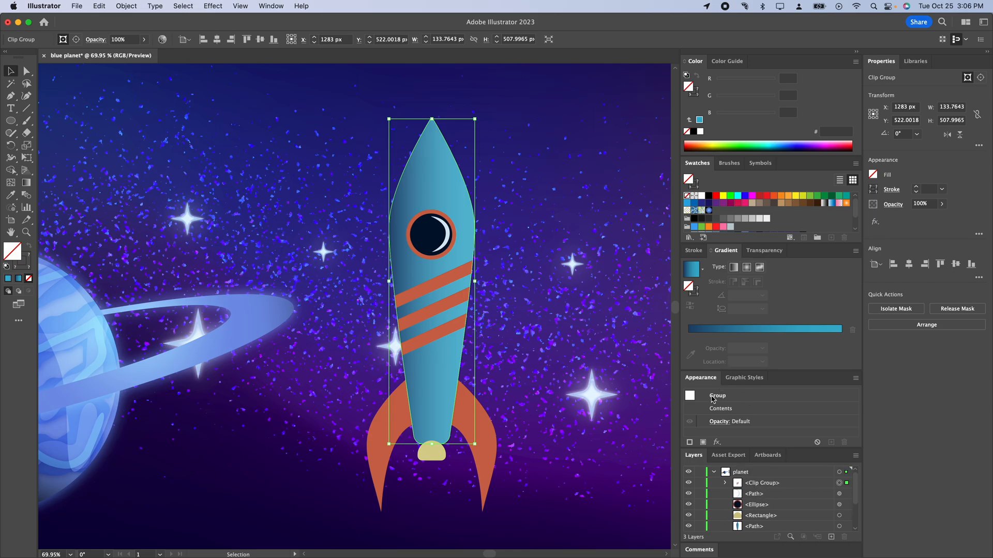
# Try a different blending mode on the striped clip group in Transparency
pyautogui.click(728, 421)
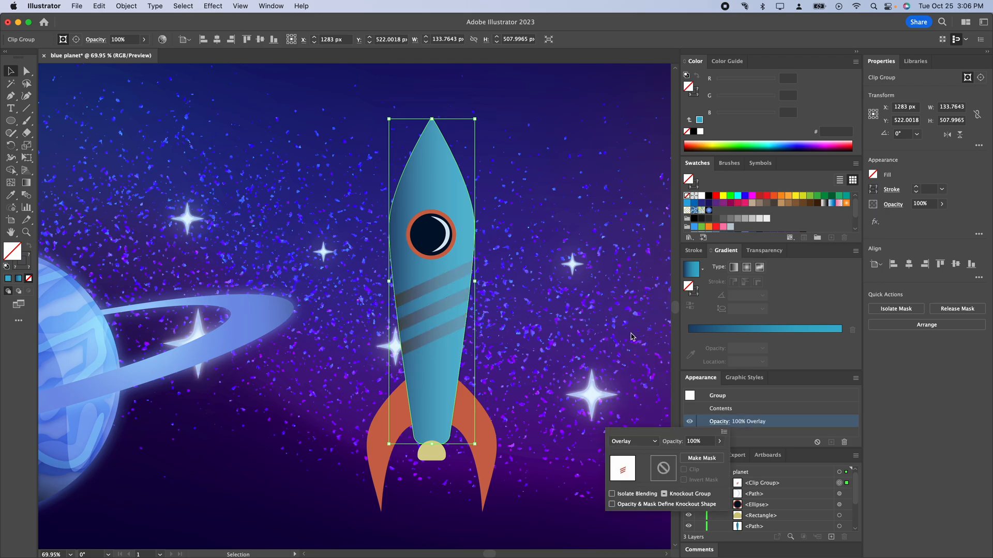
pyautogui.click(631, 441)
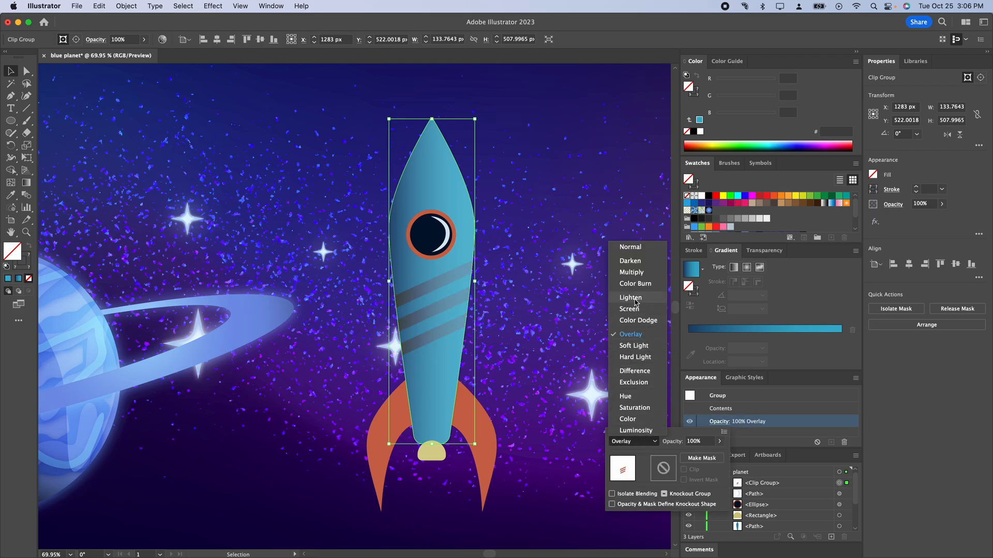
pyautogui.click(627, 419)
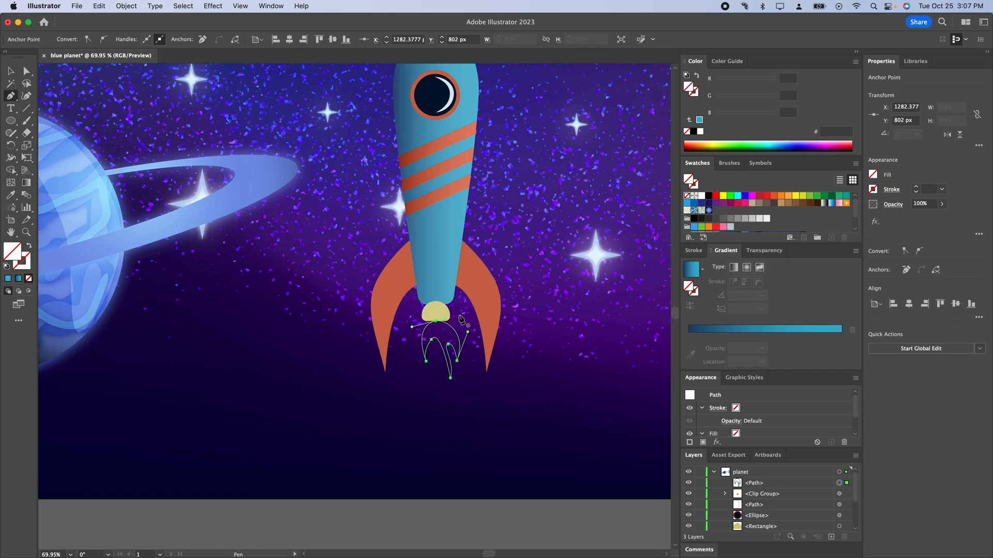
# Undo two flame anchors, then drag anchors and handles into a wavier, multi-pointed flame outline
pyautogui.press('cmd+z')
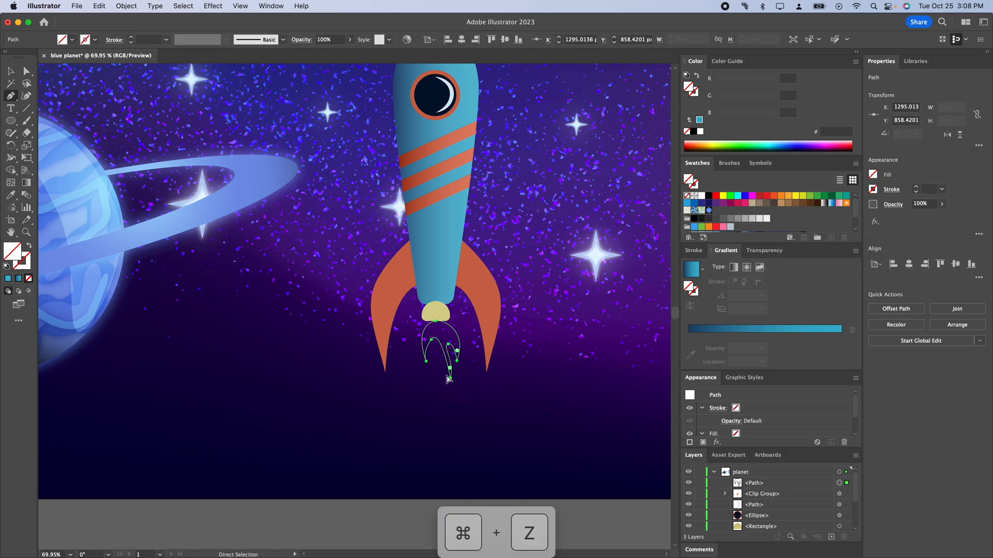
pyautogui.press('cmd+z')
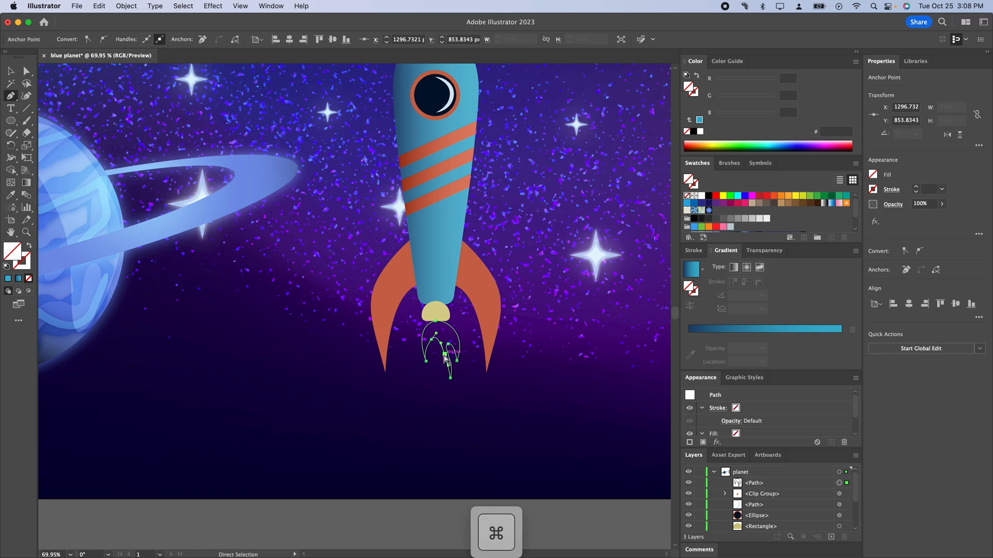
pyautogui.moveTo(443, 355); pyautogui.dragTo(450, 370)
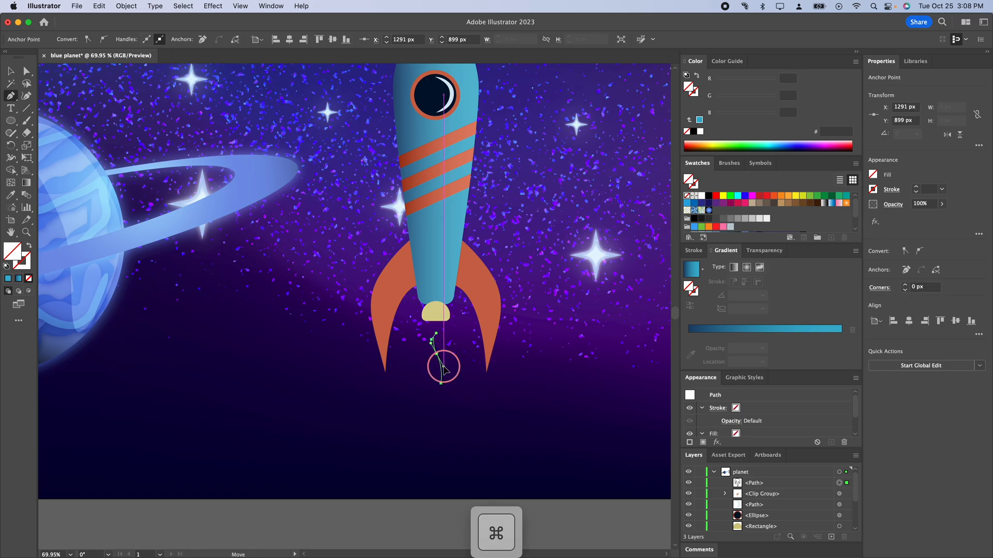
pyautogui.moveTo(443, 367); pyautogui.dragTo(430, 354)
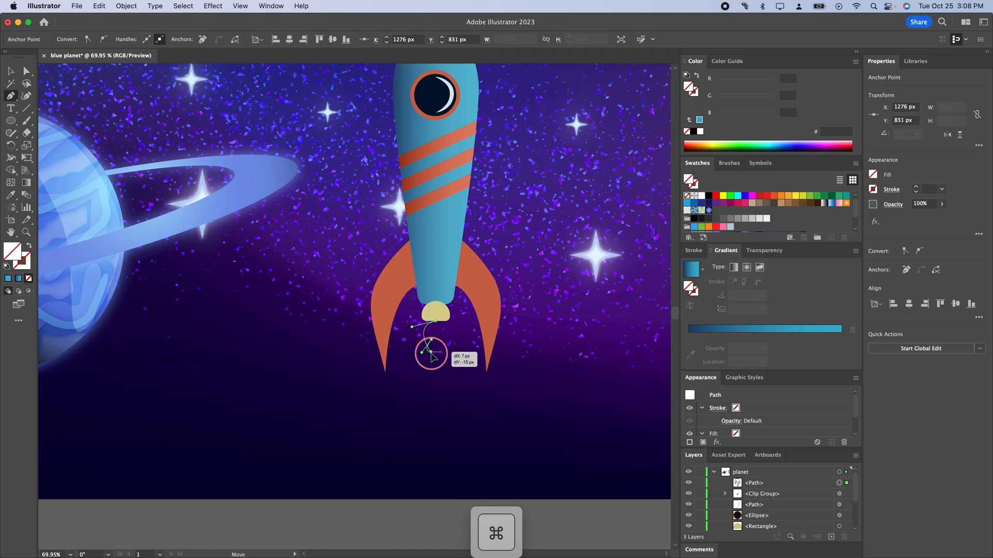
pyautogui.moveTo(431, 355); pyautogui.dragTo(430, 342)
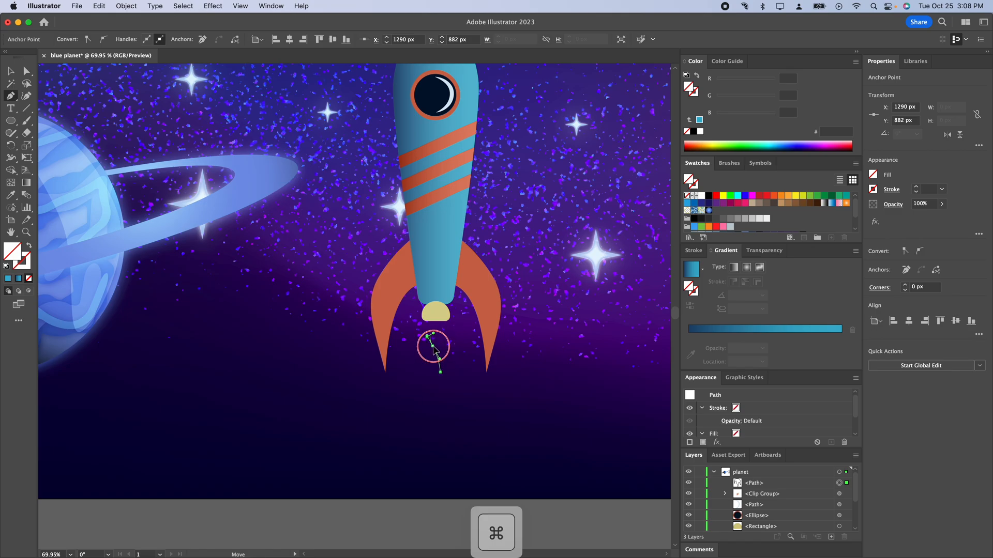
pyautogui.moveTo(434, 345); pyautogui.dragTo(437, 364)
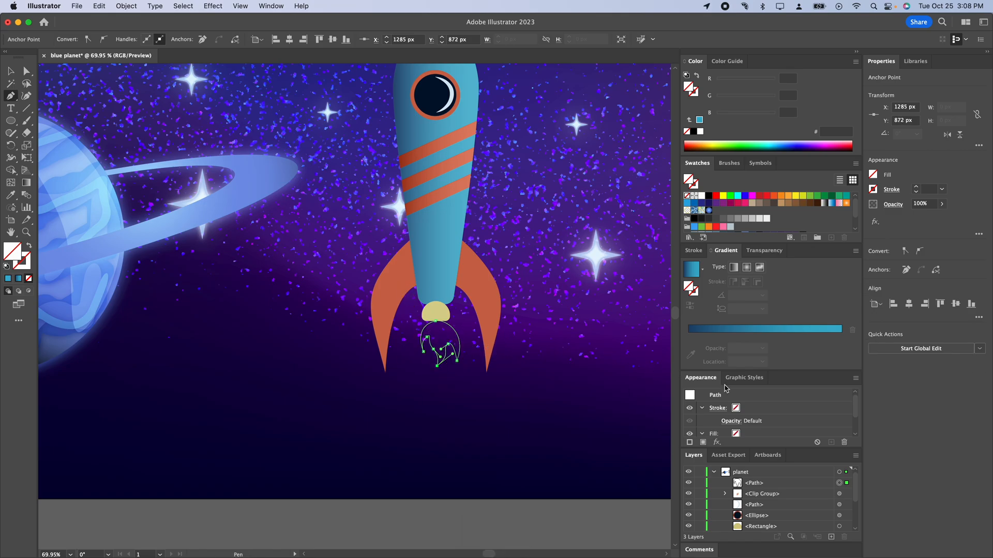
pyautogui.moveTo(745, 426)
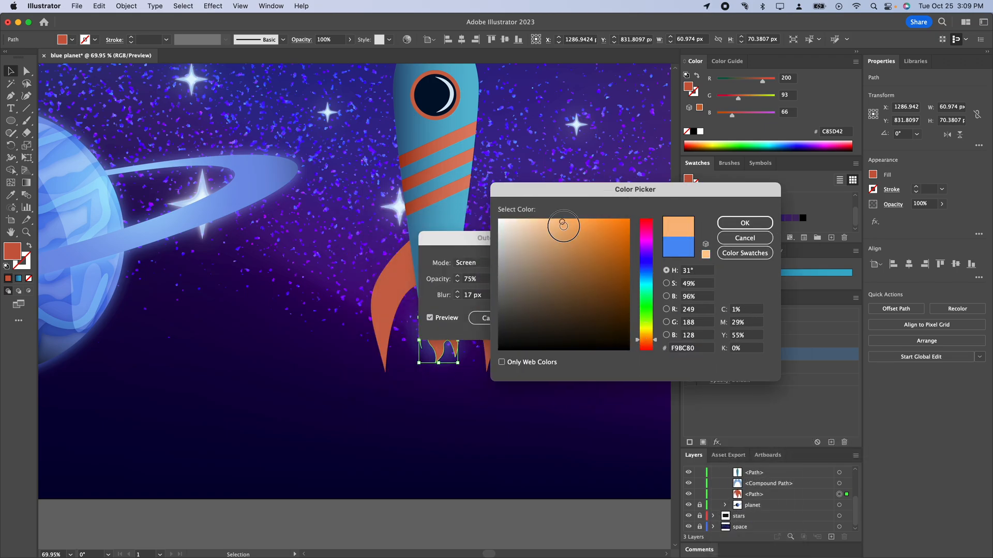
# Confirm a light orange colour for the flame's outer glow
pyautogui.click(744, 223)
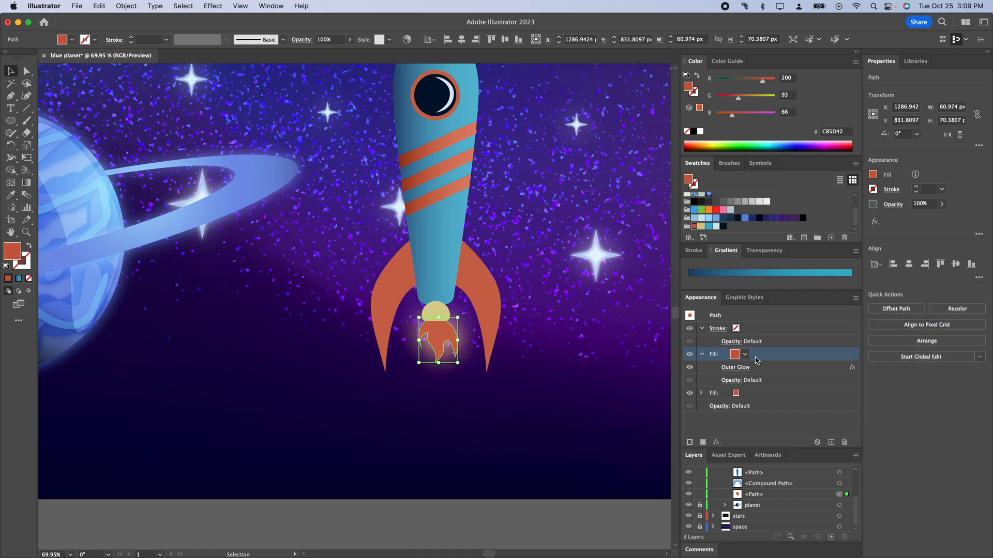
pyautogui.moveTo(759, 362)
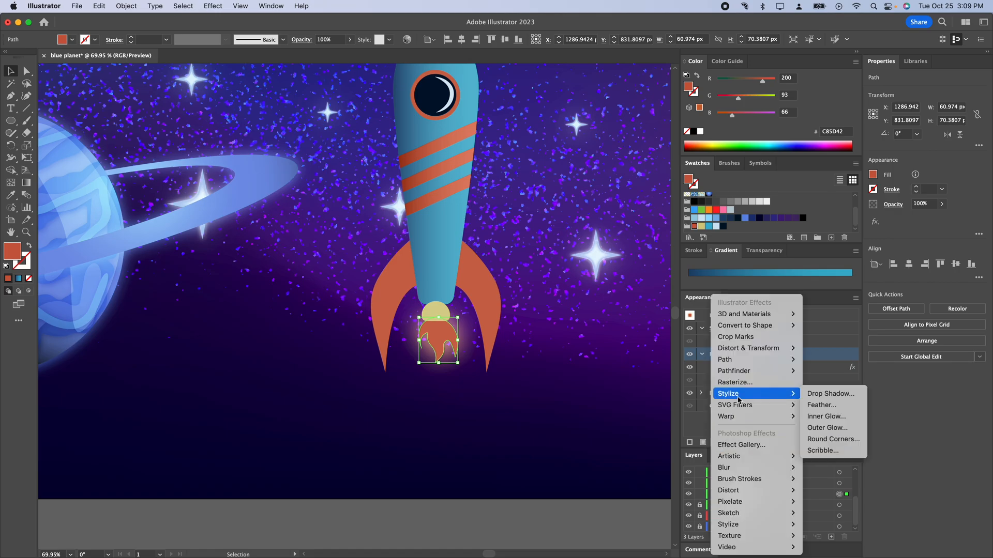
pyautogui.moveTo(725, 360)
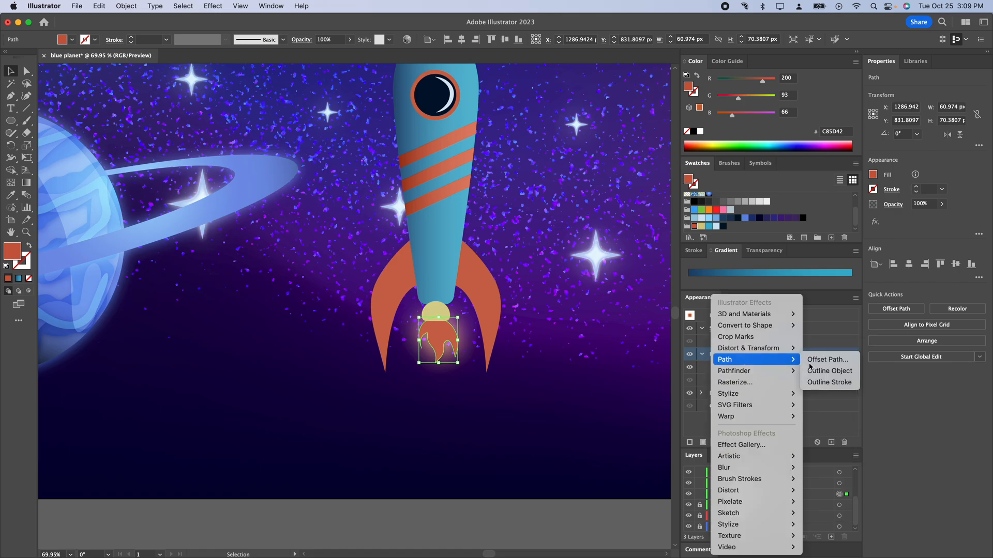
# Inset the flame's top fill with a -5 px Offset Path, tint it pale yellow, and remove its glow
pyautogui.click(825, 359)
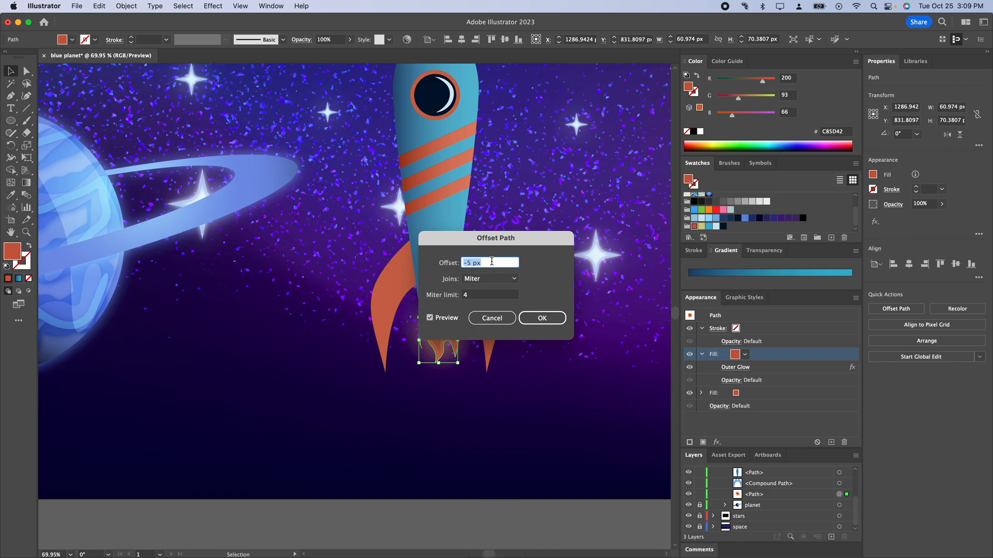
pyautogui.click(541, 318)
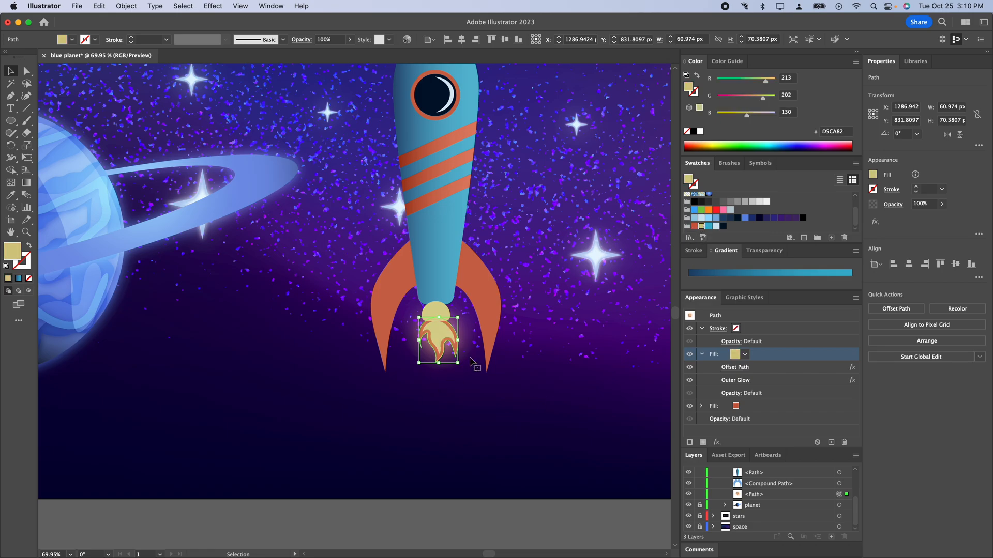
pyautogui.moveTo(760, 96); pyautogui.dragTo(750, 96)
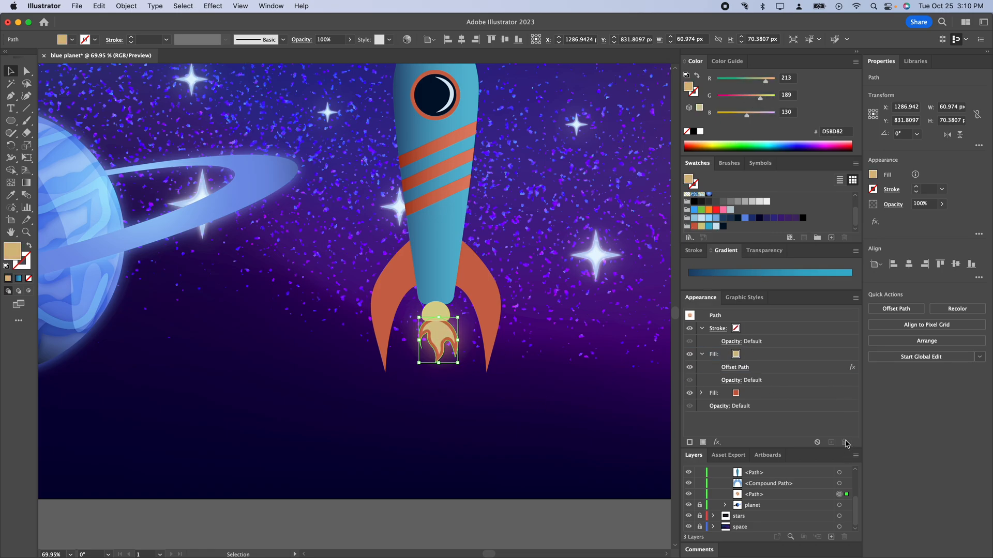
pyautogui.click(713, 354)
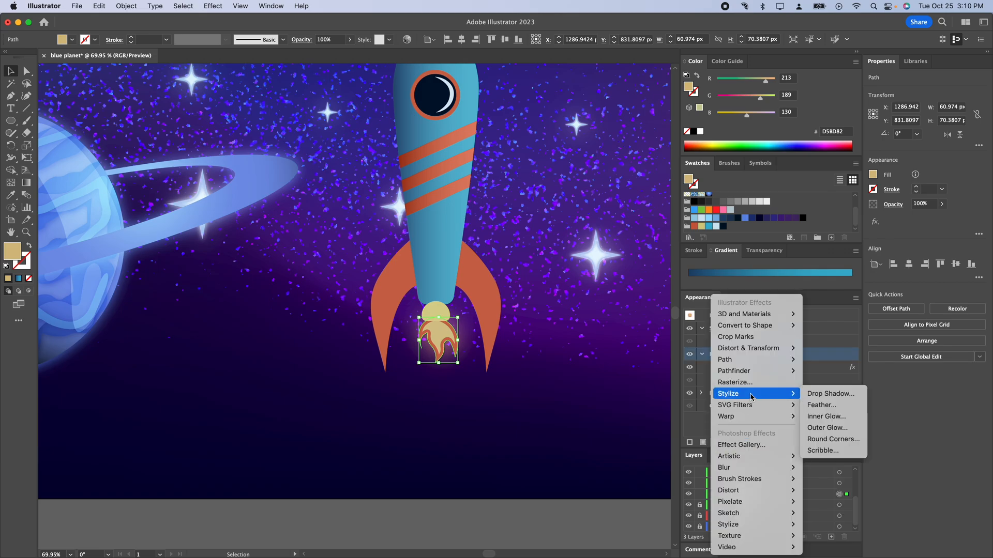
pyautogui.moveTo(831, 428)
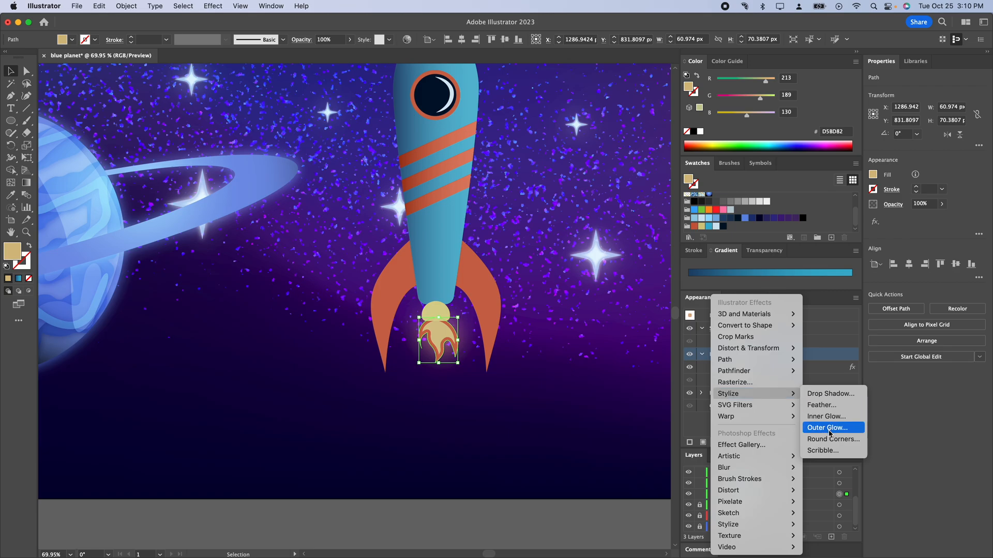
# Feather the inner fill by 7 px and blend it in Screen mode
pyautogui.click(821, 404)
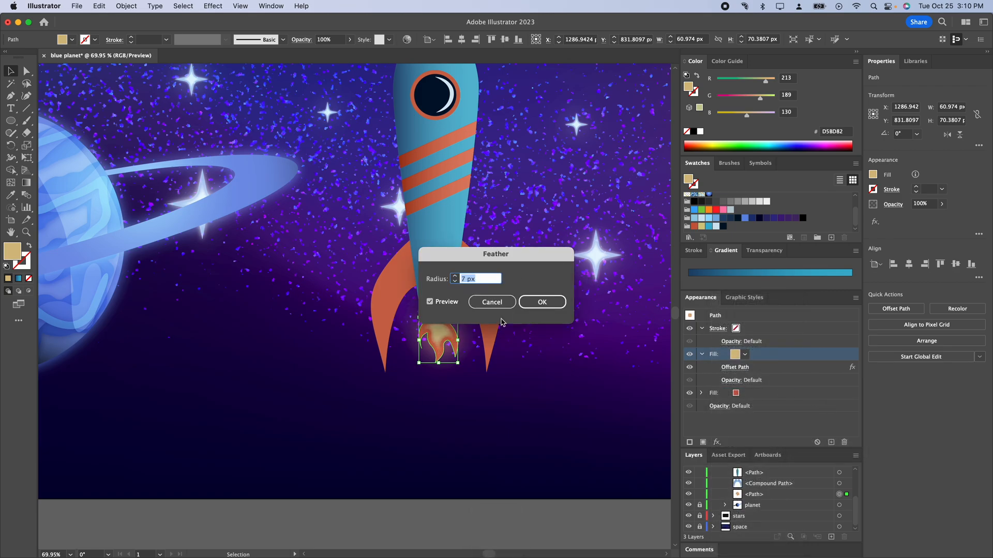
pyautogui.click(542, 302)
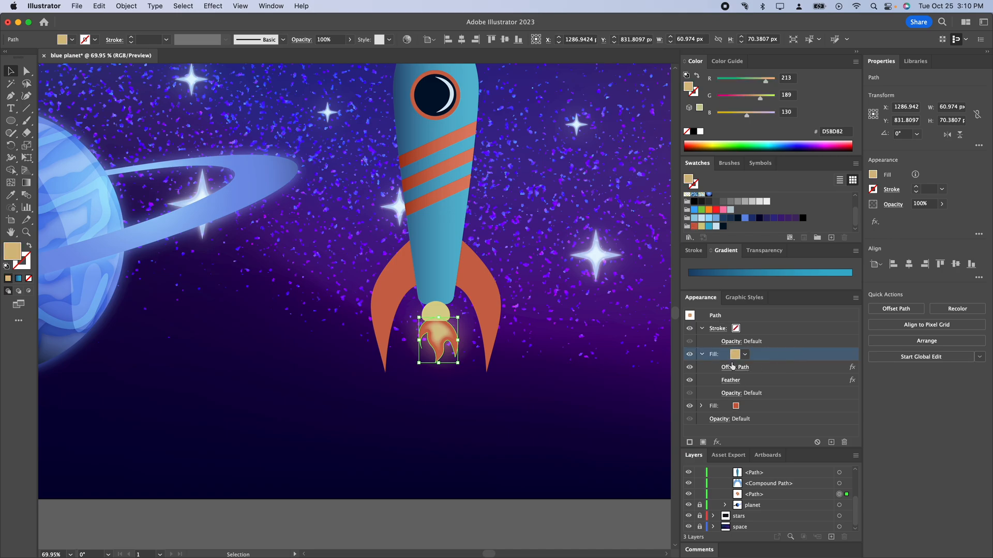
pyautogui.click(740, 393)
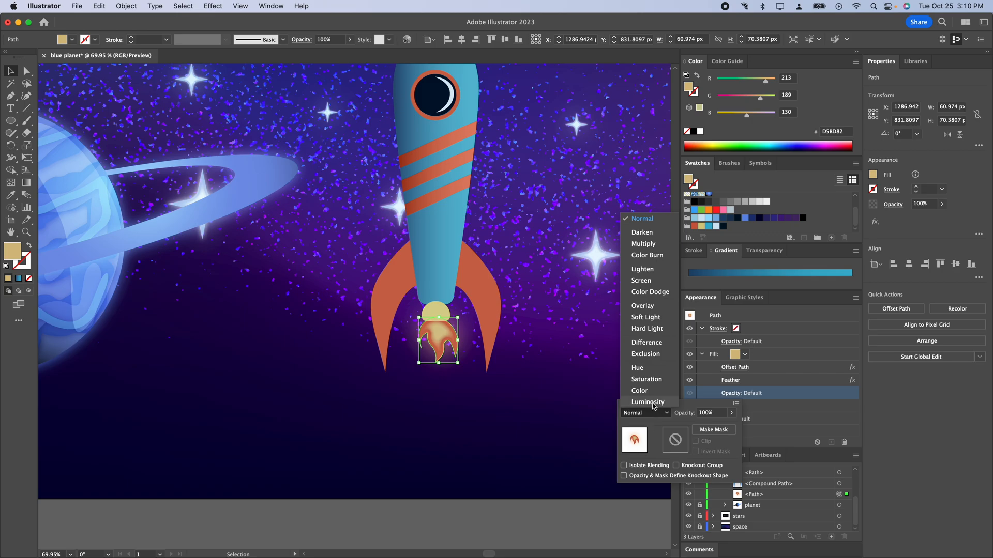
pyautogui.click(640, 280)
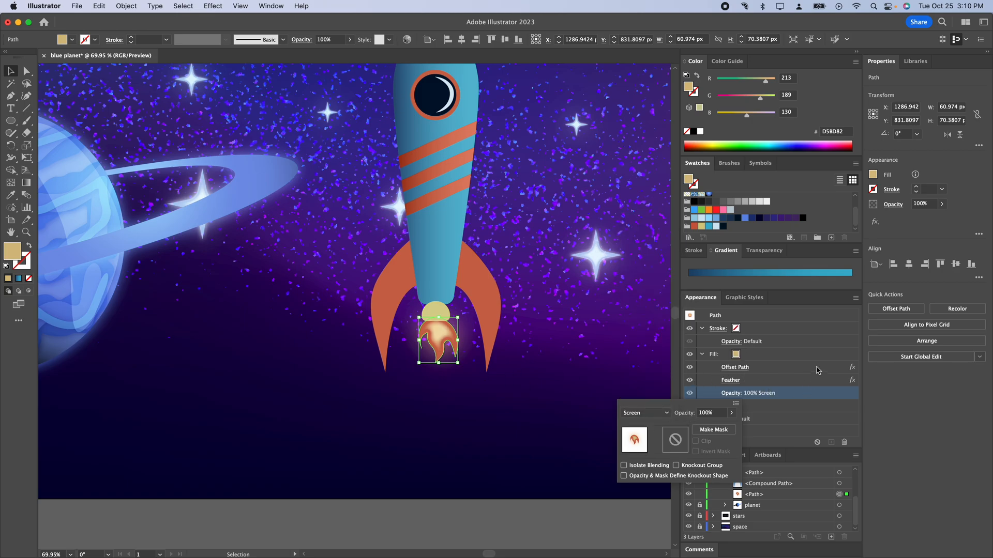
pyautogui.click(716, 406)
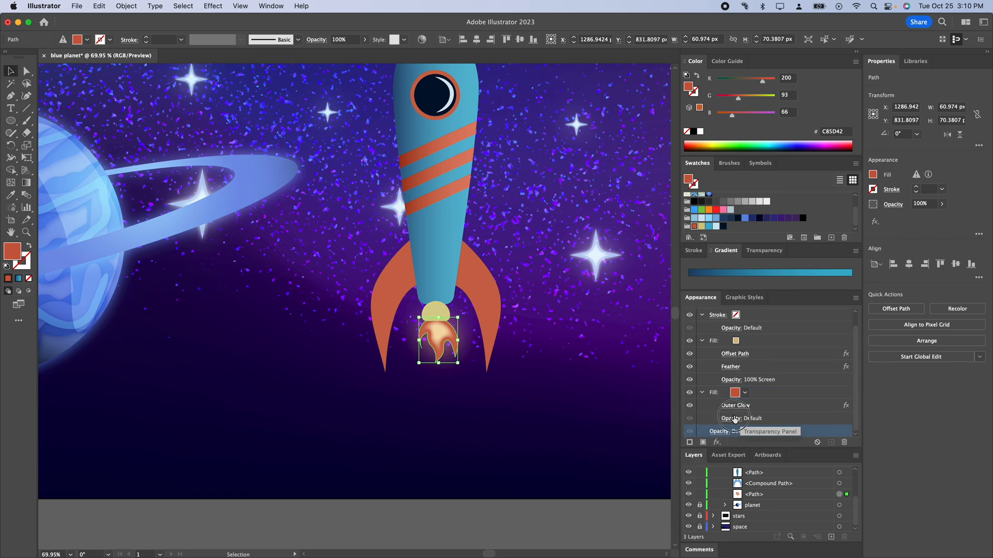
pyautogui.click(748, 417)
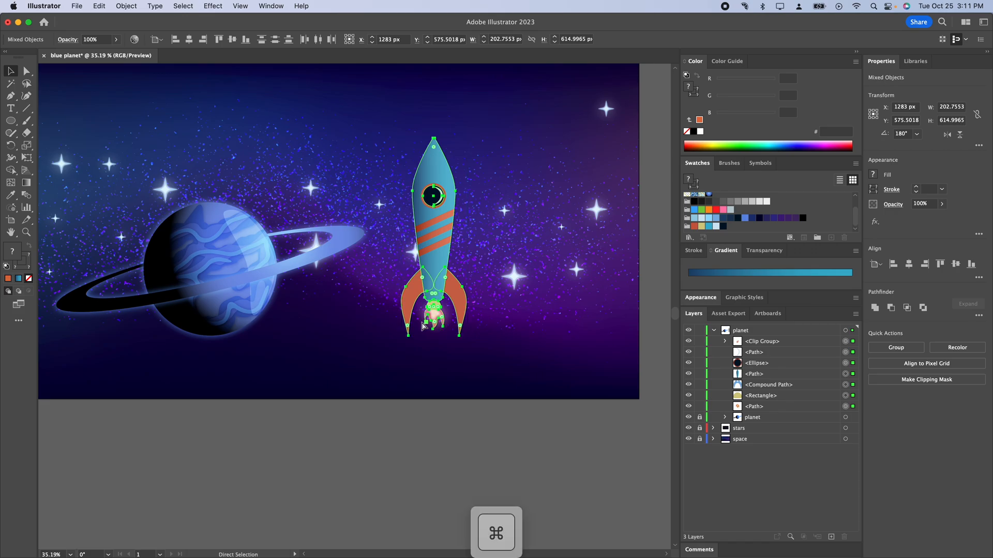
# Group the rocket parts on a new 'Rocket' layer, then tilt and move it diagonally above the planet
pyautogui.press('cmd+g')
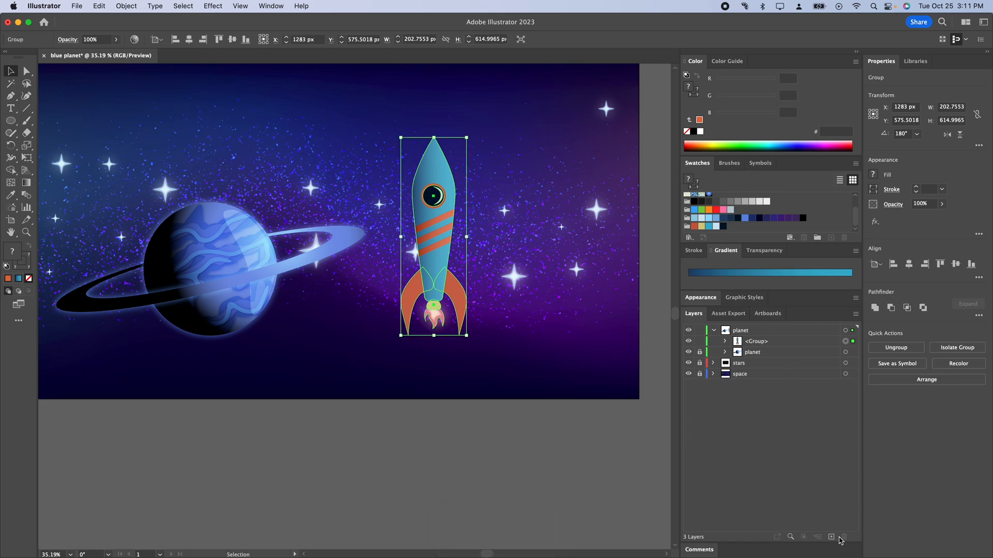
pyautogui.click(831, 536)
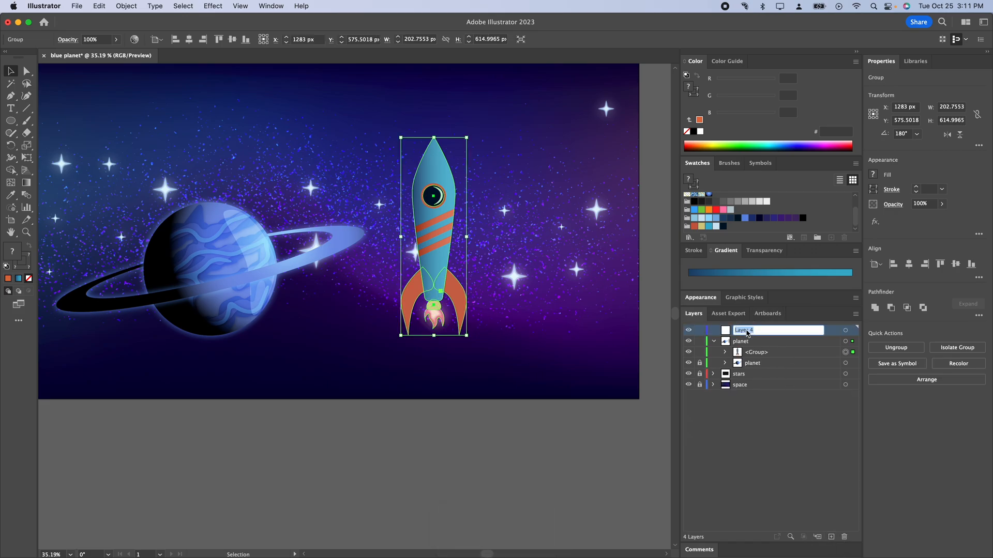
pyautogui.write('Rocket')
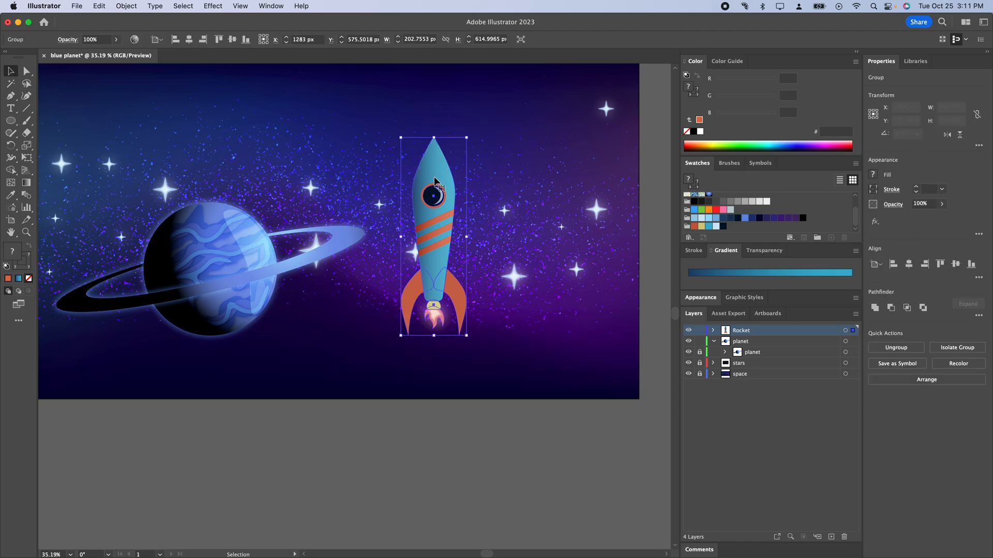
pyautogui.moveTo(468, 138); pyautogui.dragTo(542, 239)
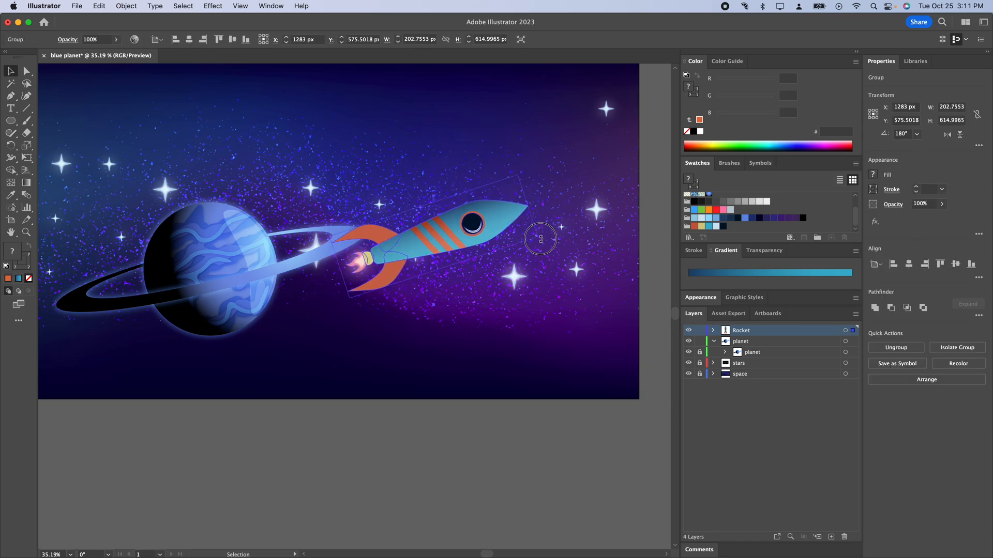
pyautogui.moveTo(540, 239); pyautogui.dragTo(421, 196)
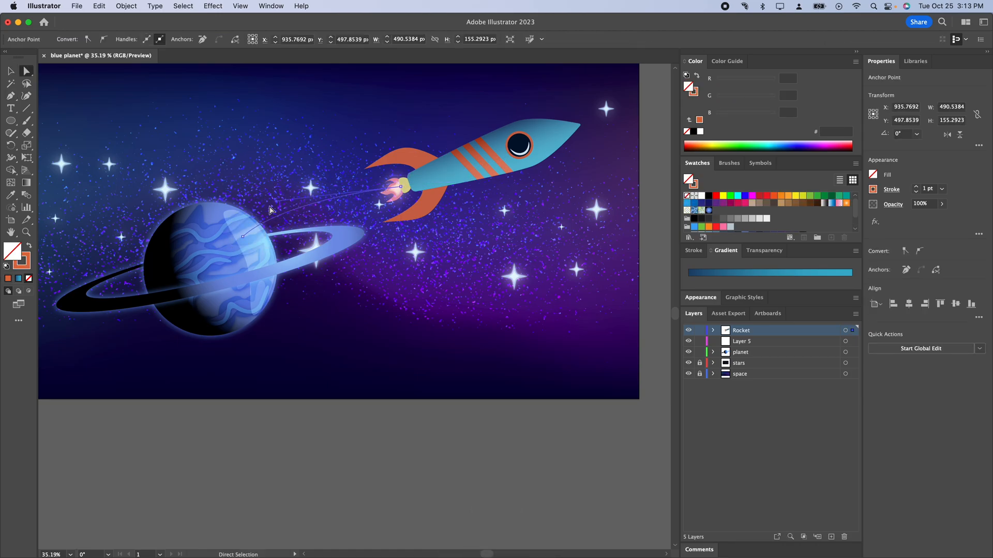
# Anchor the trail on the planet and make it a 30 pt orange, tapered-profile stroke
pyautogui.moveTo(244, 238); pyautogui.dragTo(274, 203)
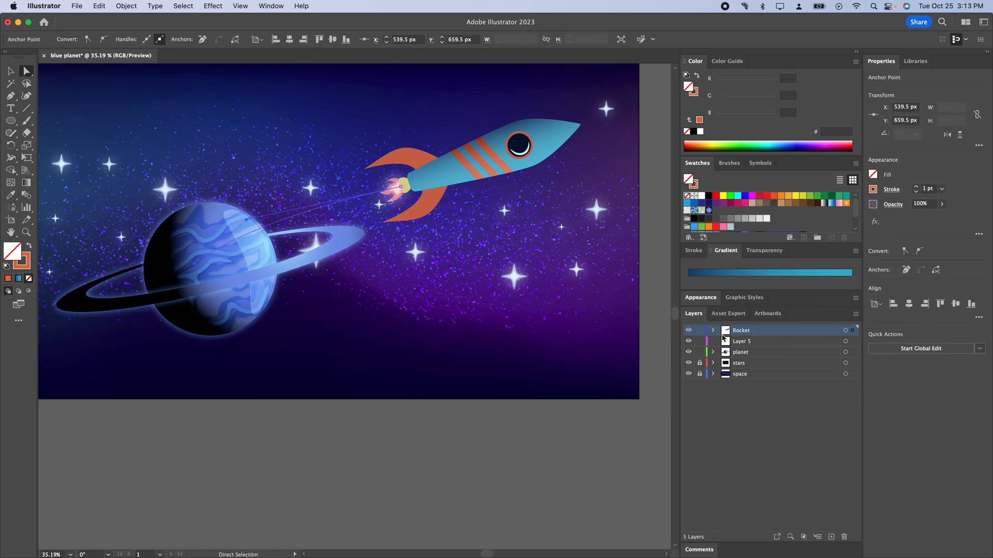
pyautogui.click(714, 329)
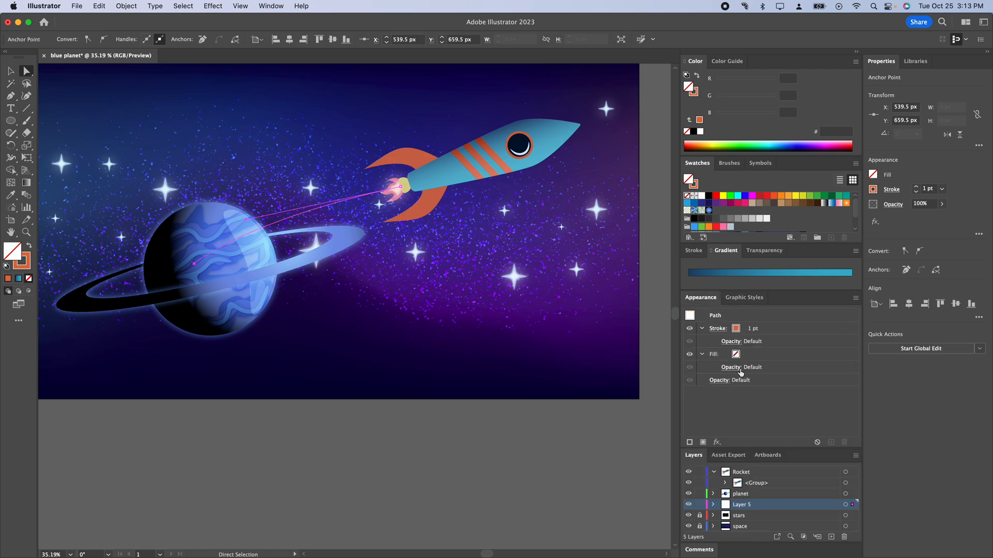
pyautogui.click(717, 328)
pyautogui.write('50')
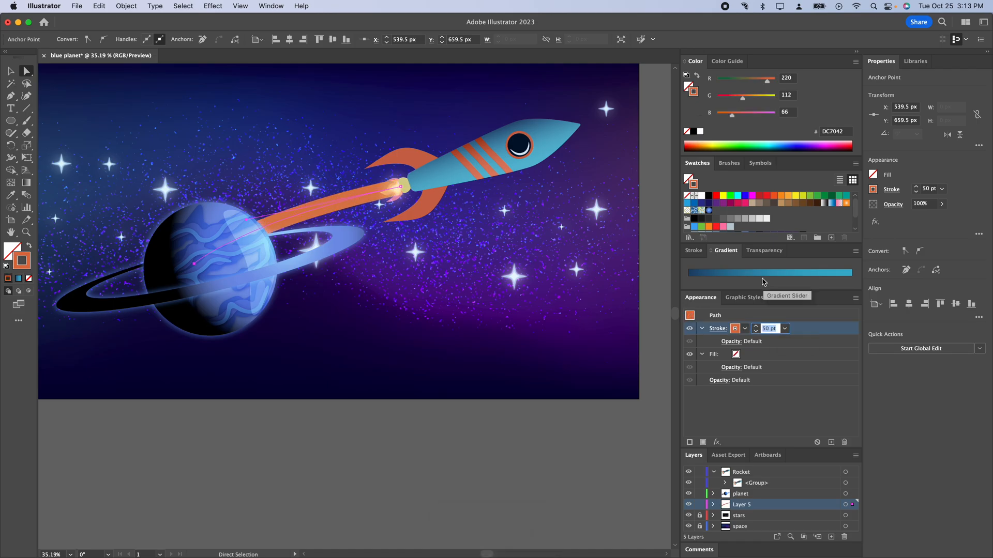
pyautogui.write('30')
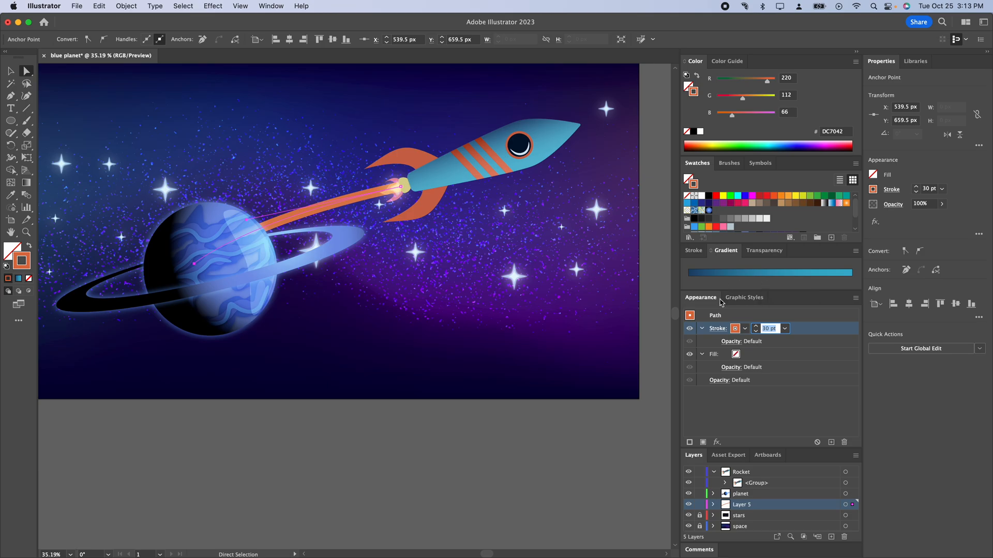
pyautogui.click(745, 329)
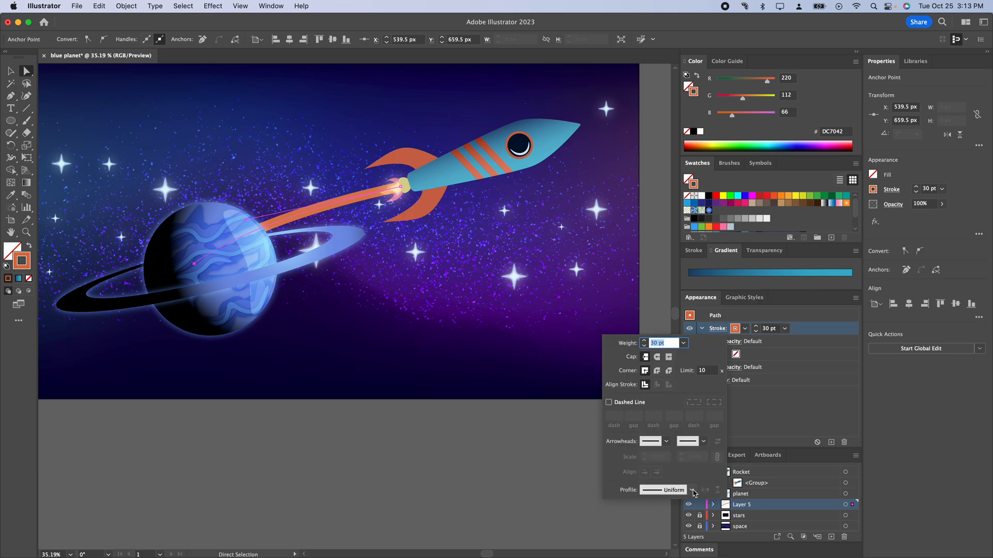
pyautogui.click(692, 490)
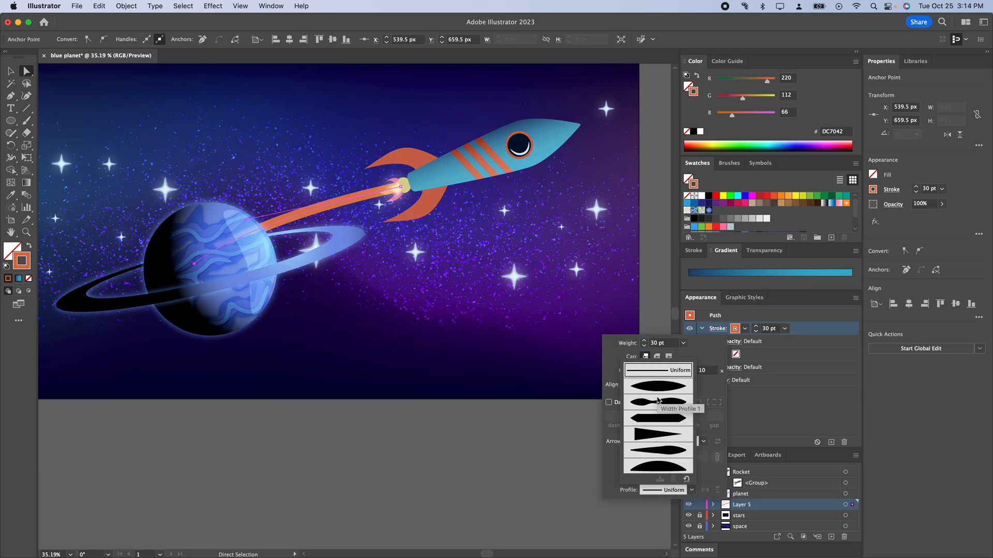
pyautogui.click(658, 432)
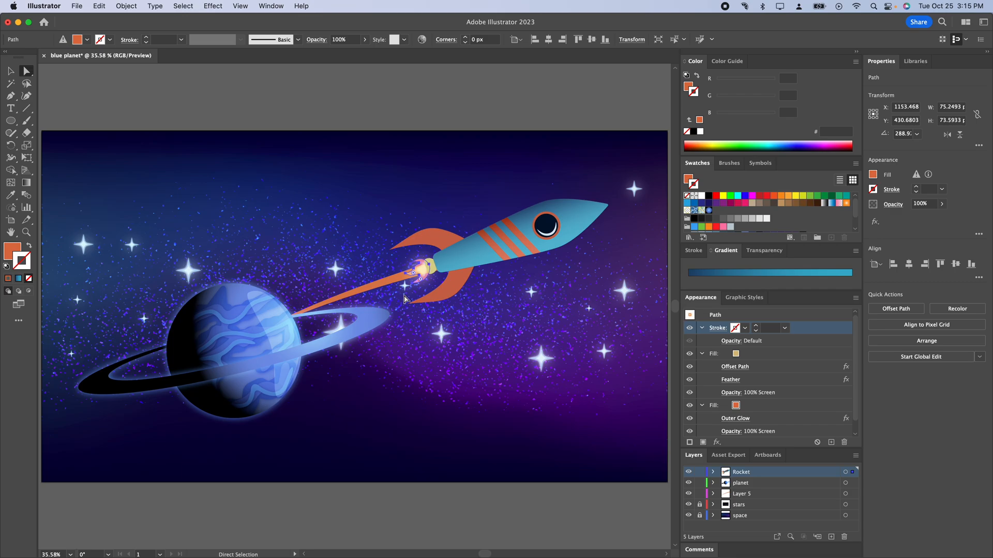
pyautogui.moveTo(457, 266)
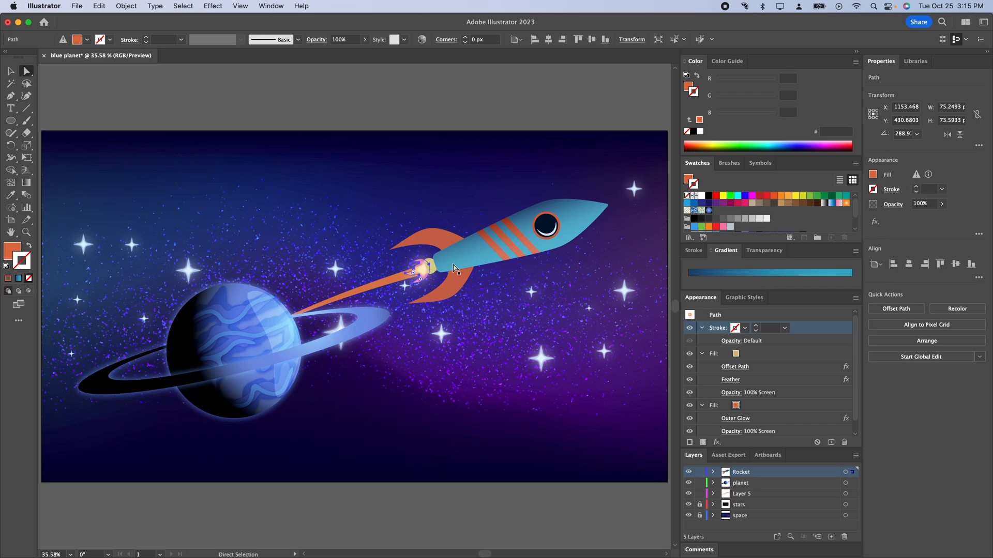
pyautogui.moveTo(392, 284)
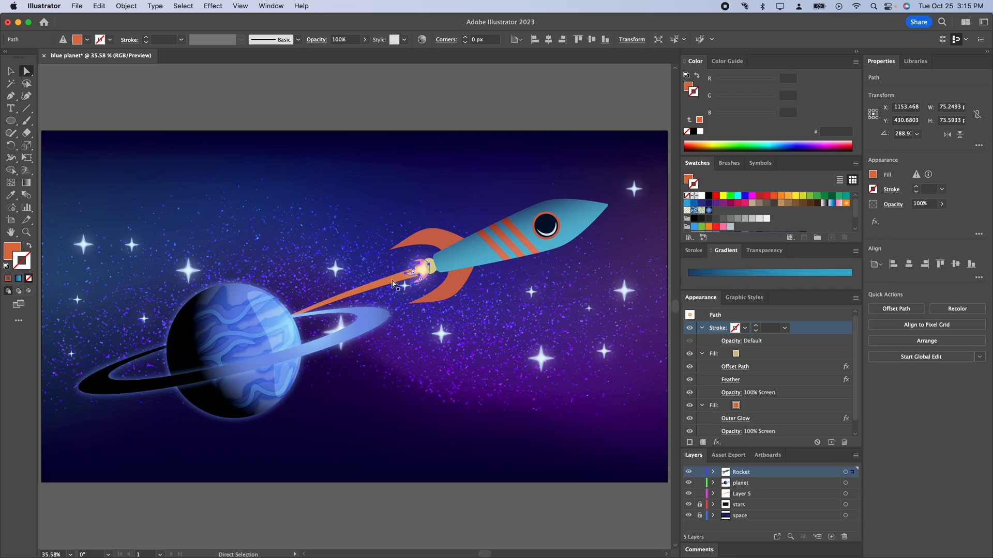